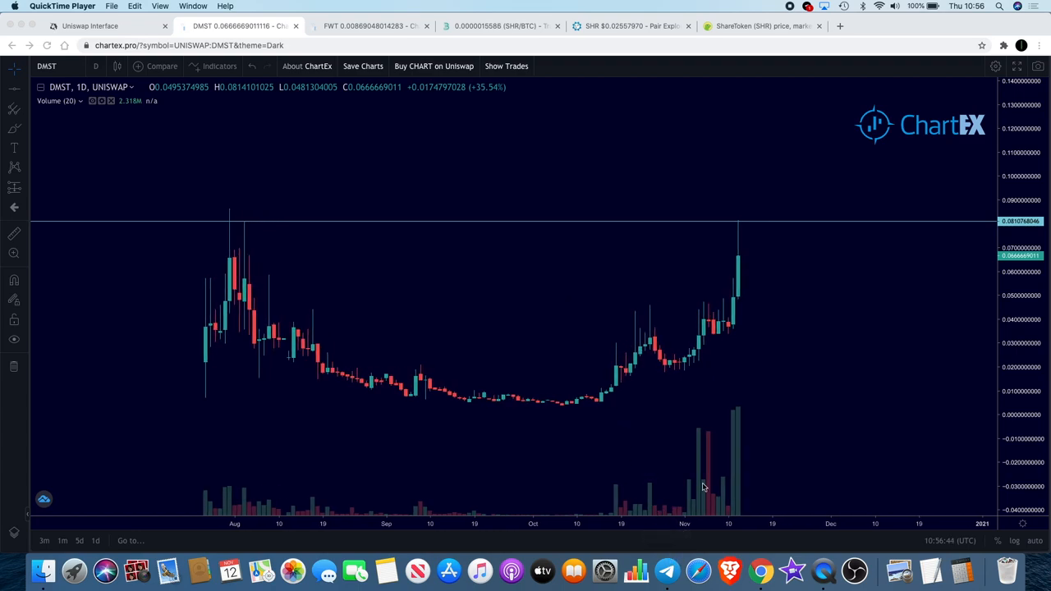
mouse_move(692, 399)
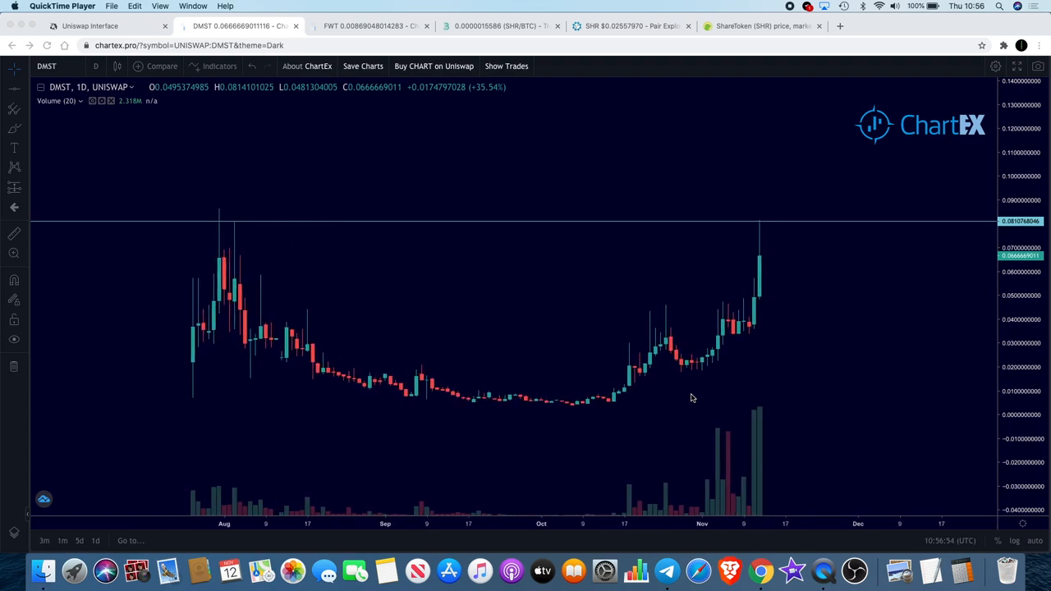
mouse_move(698, 288)
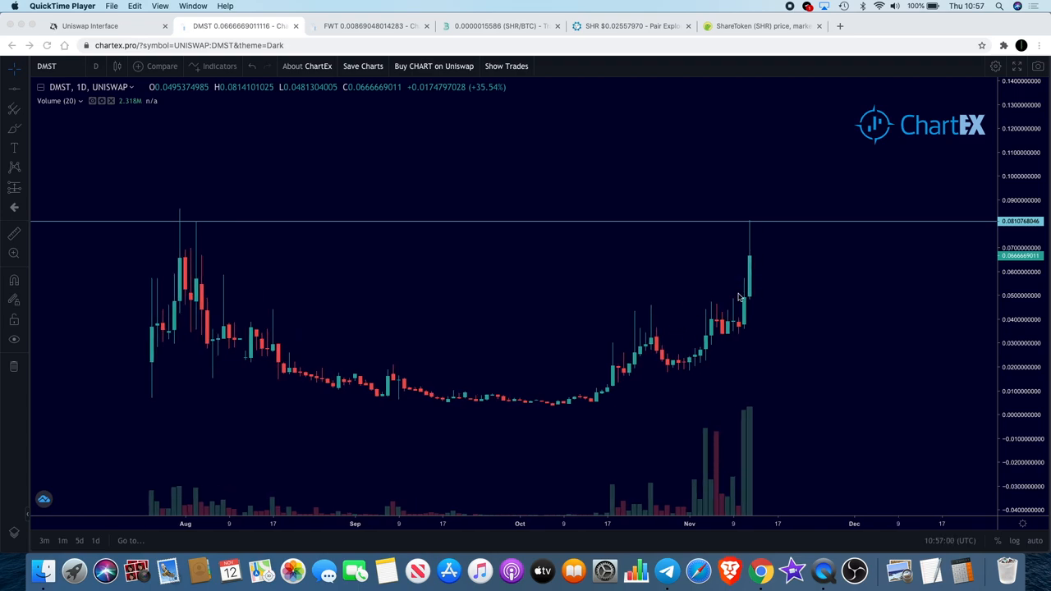
mouse_move(16, 232)
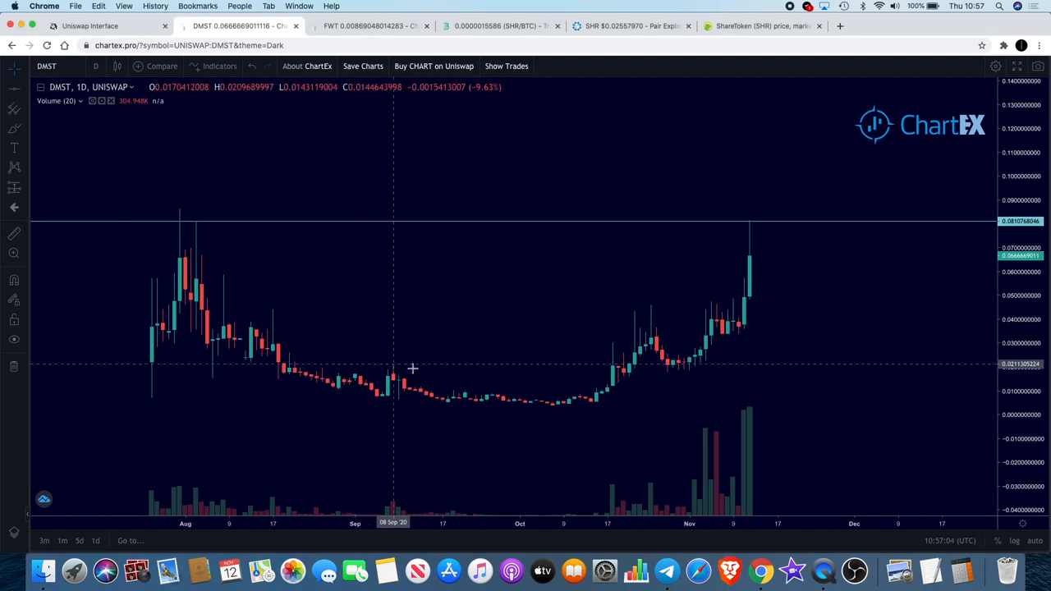
mouse_move(657, 383)
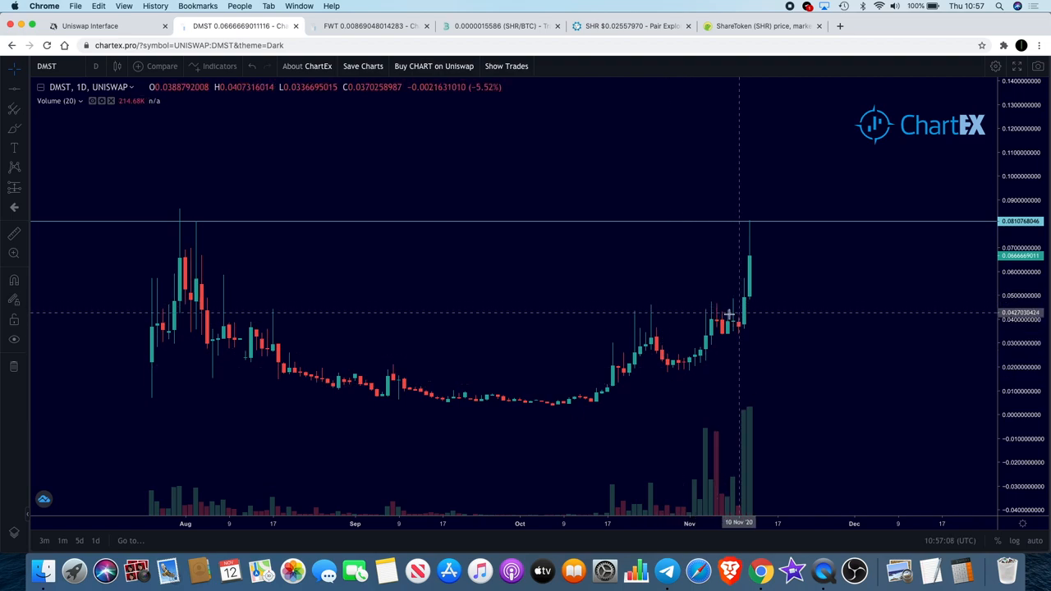
mouse_move(778, 304)
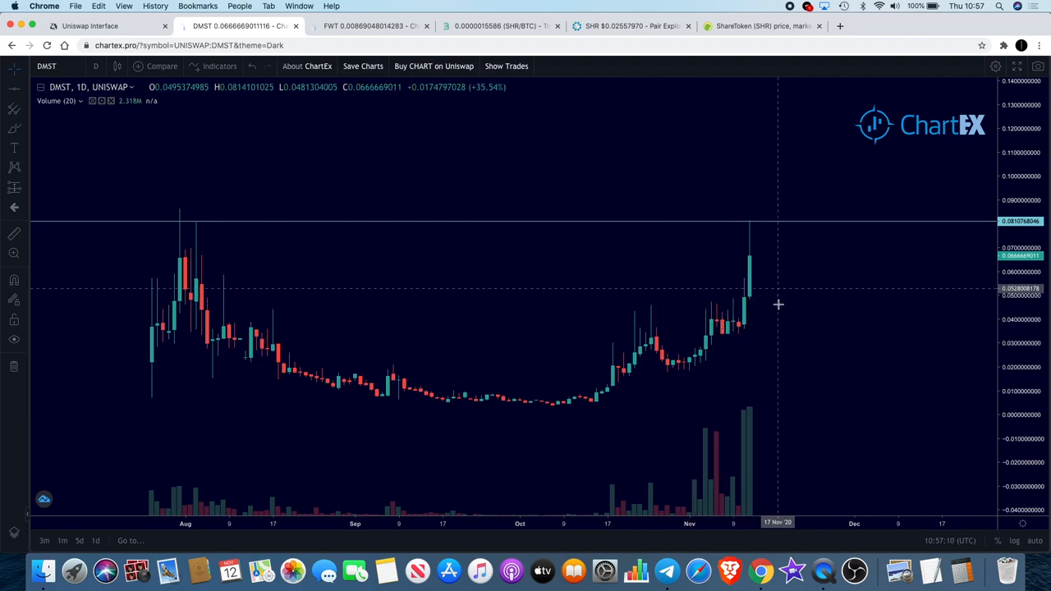
mouse_move(751, 230)
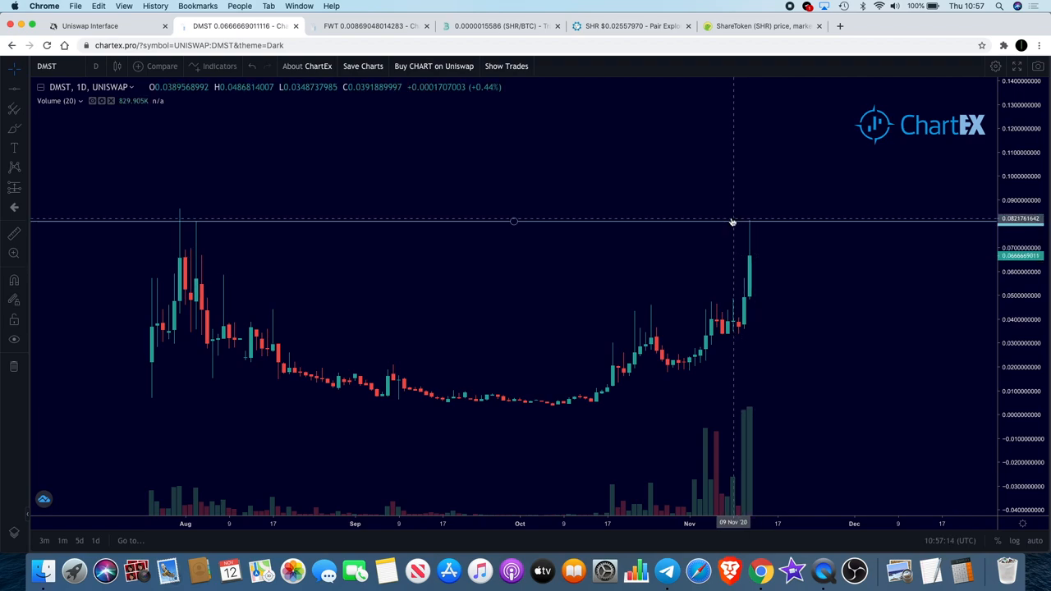
mouse_move(344, 188)
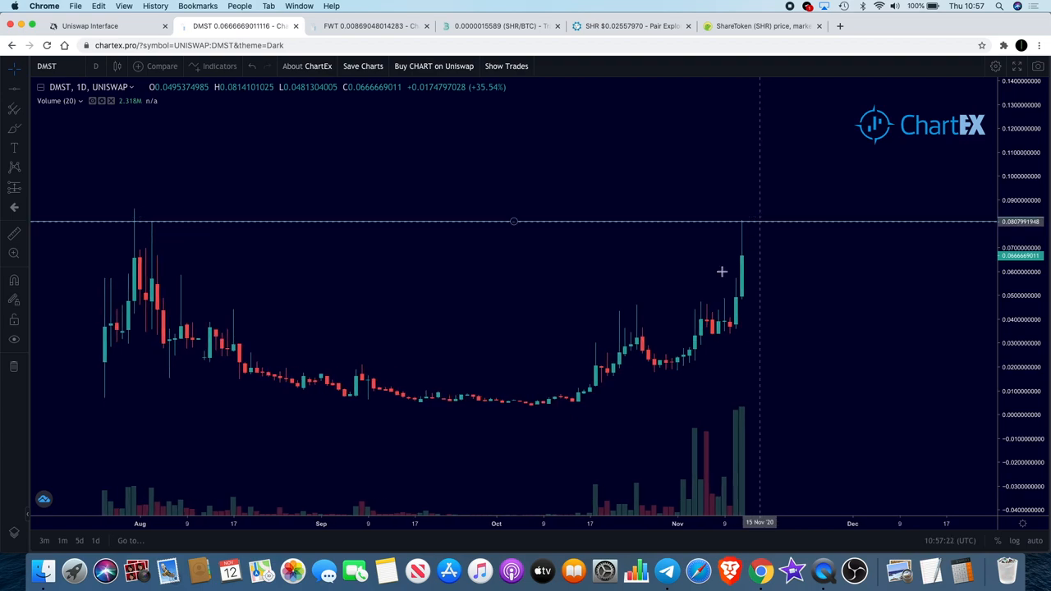
mouse_move(708, 429)
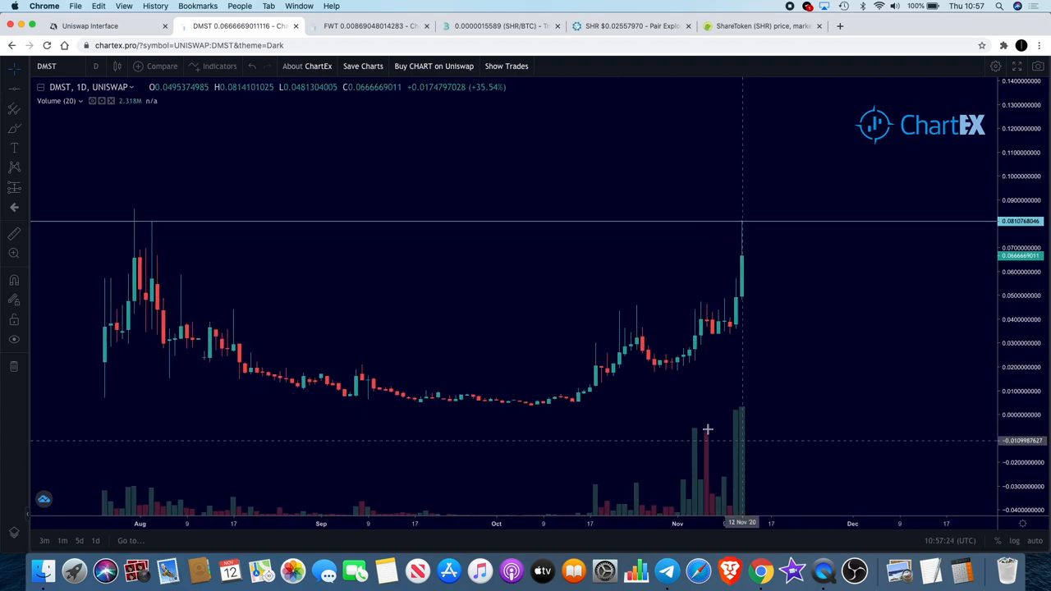
mouse_move(499, 169)
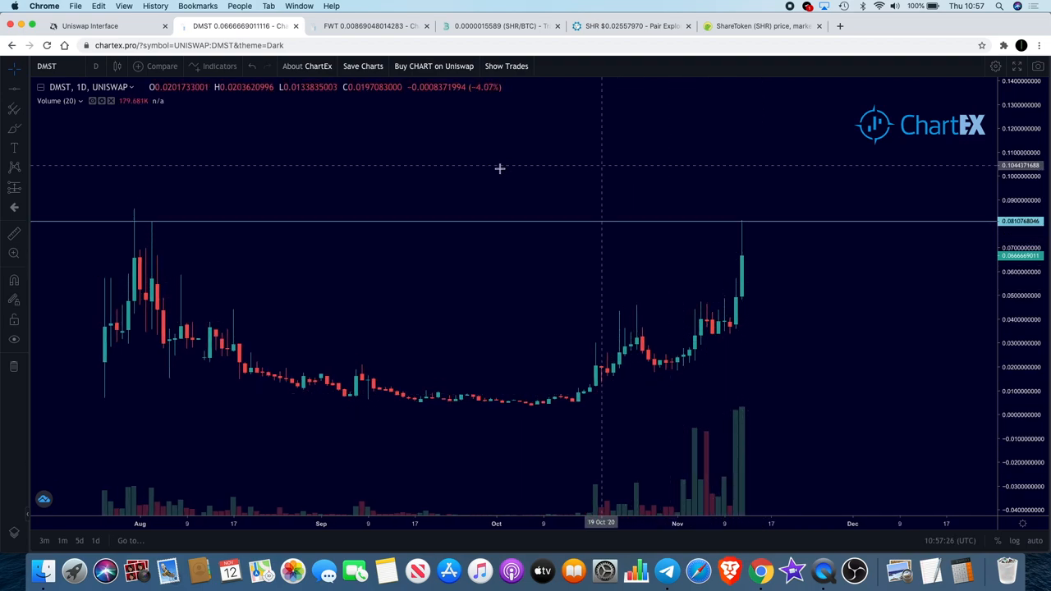
mouse_move(287, 228)
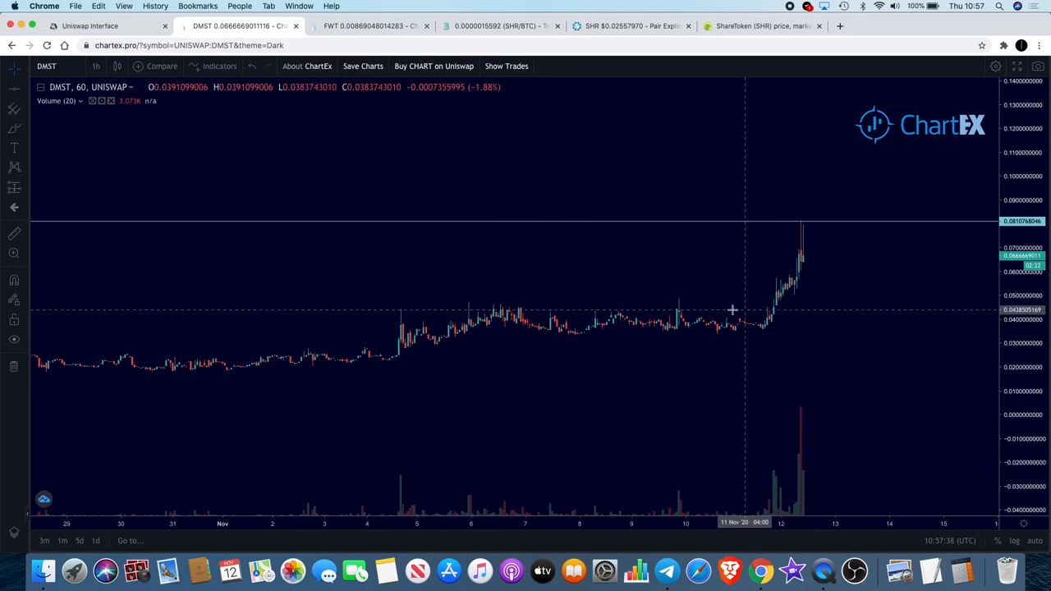
mouse_move(789, 231)
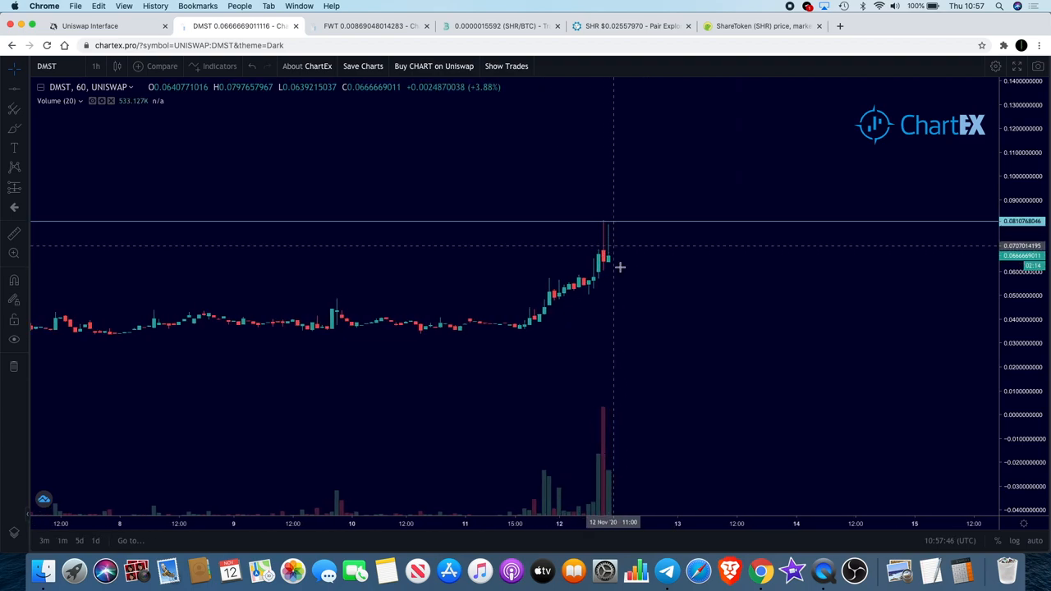
mouse_move(589, 243)
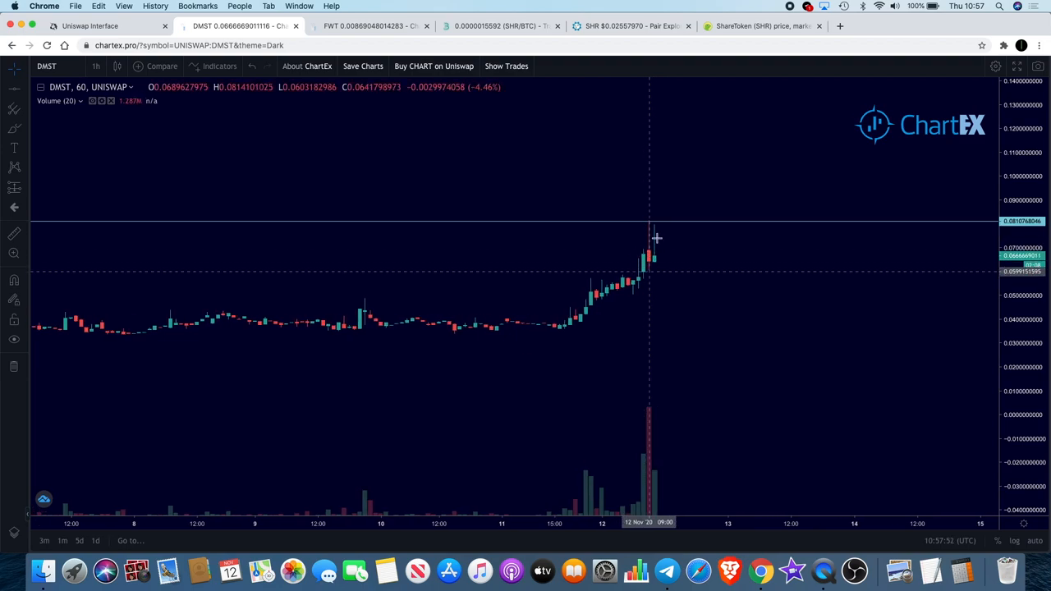
mouse_move(652, 216)
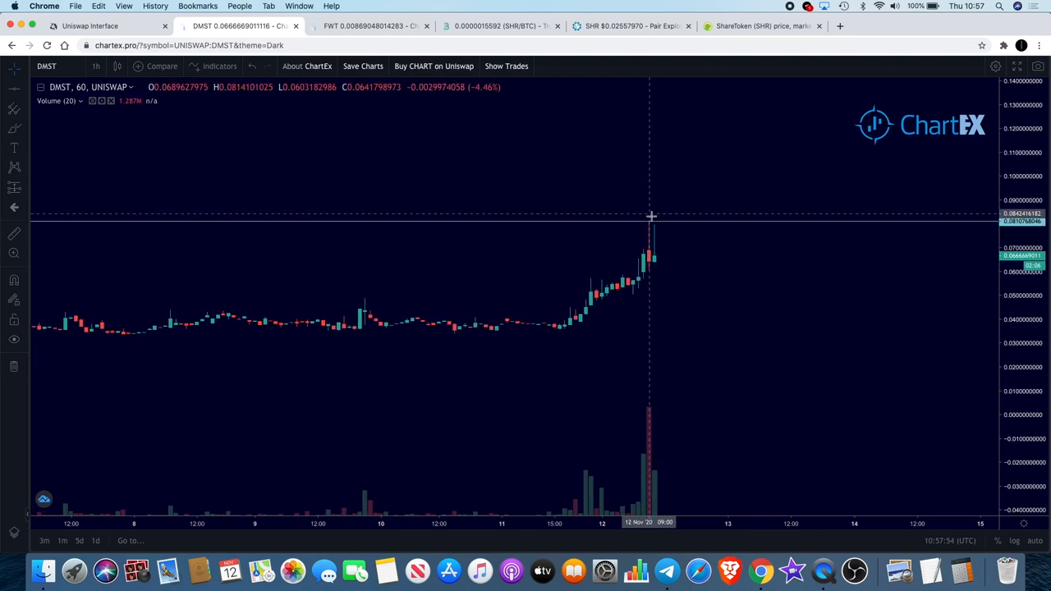
mouse_move(660, 228)
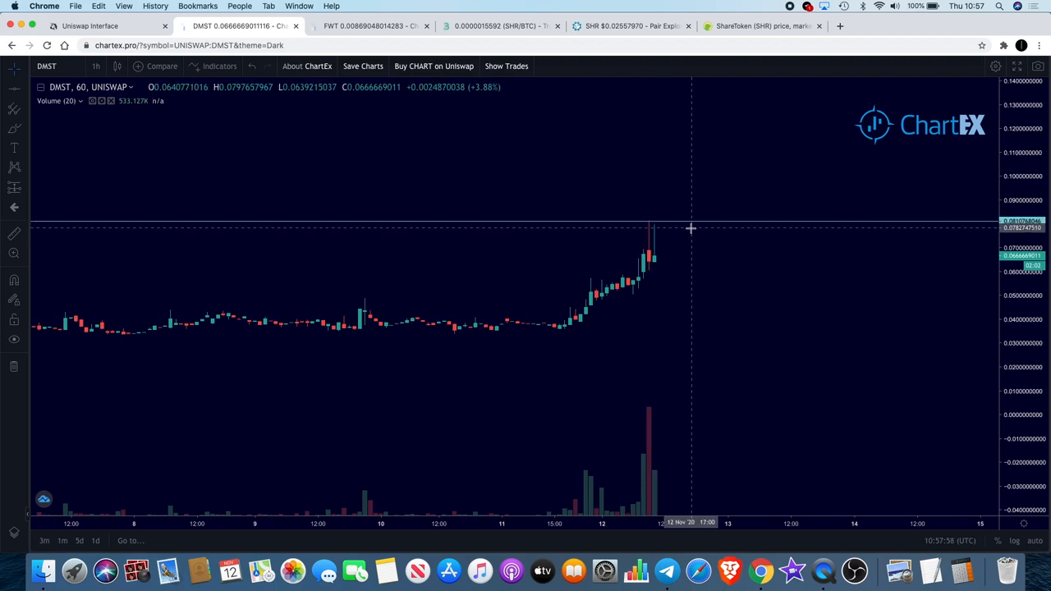
mouse_move(659, 224)
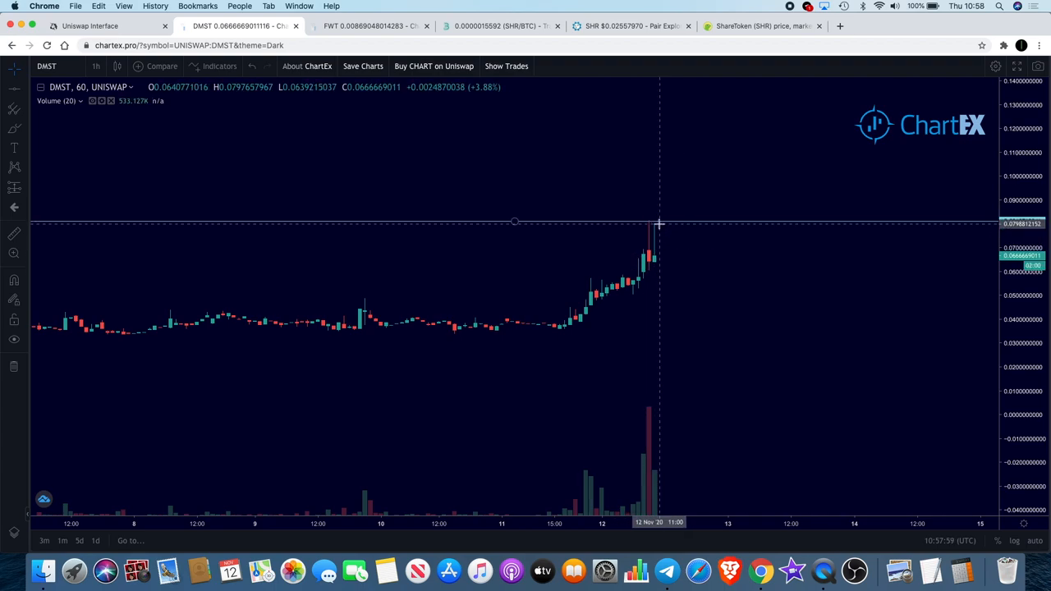
mouse_move(670, 238)
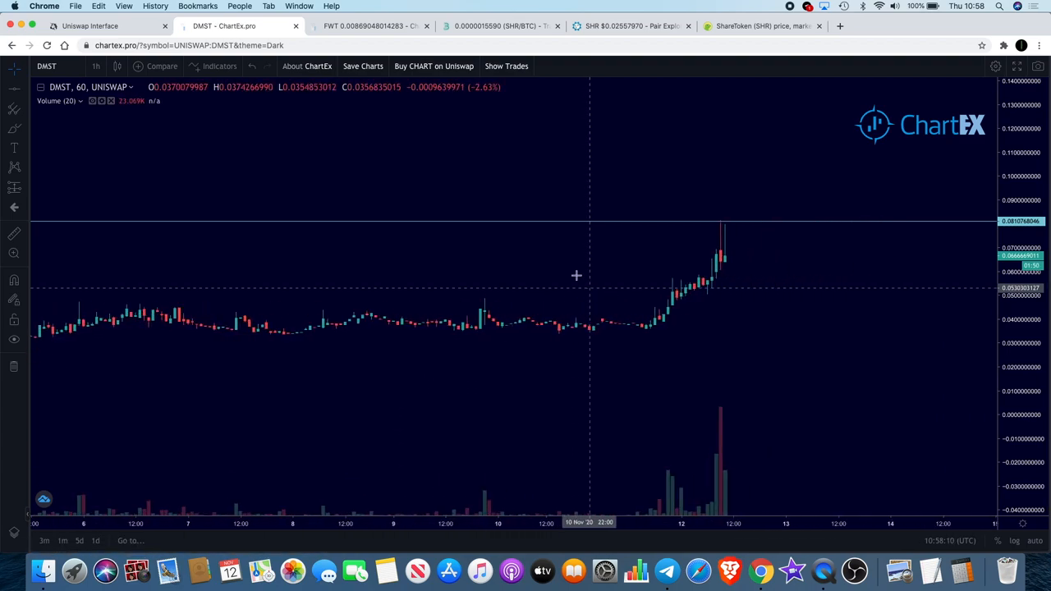
Bring up the FWT/Uniswap 15-minute chart to review its rising trendline across the highs.
click(369, 25)
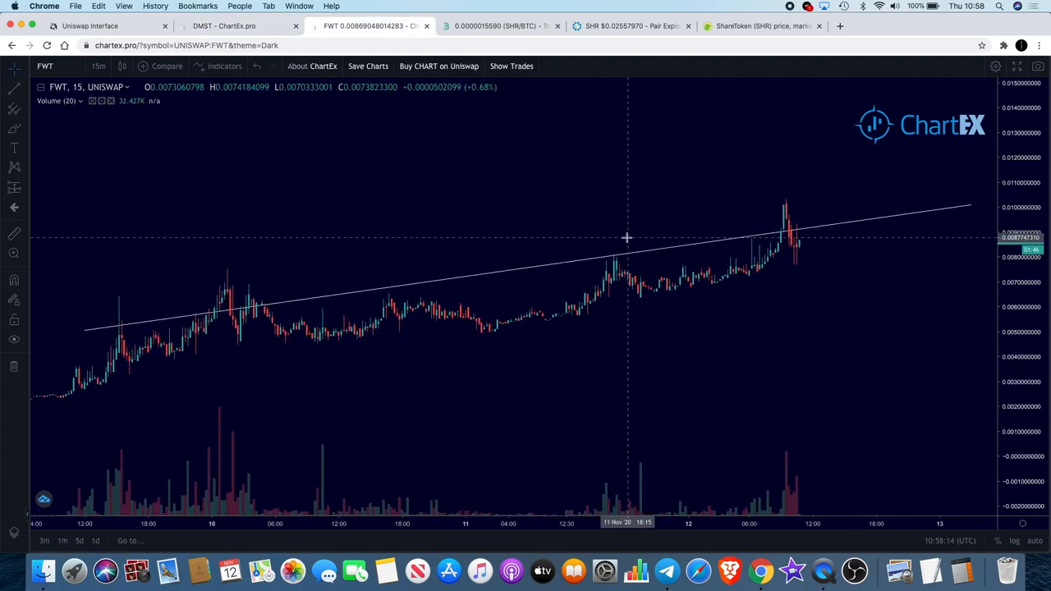
mouse_move(820, 261)
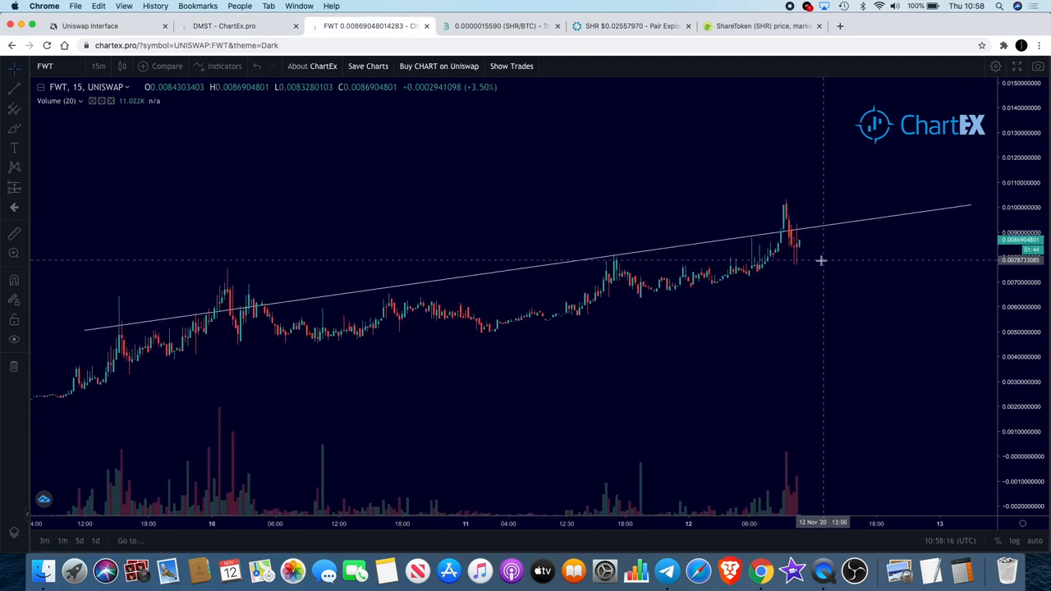
mouse_move(947, 338)
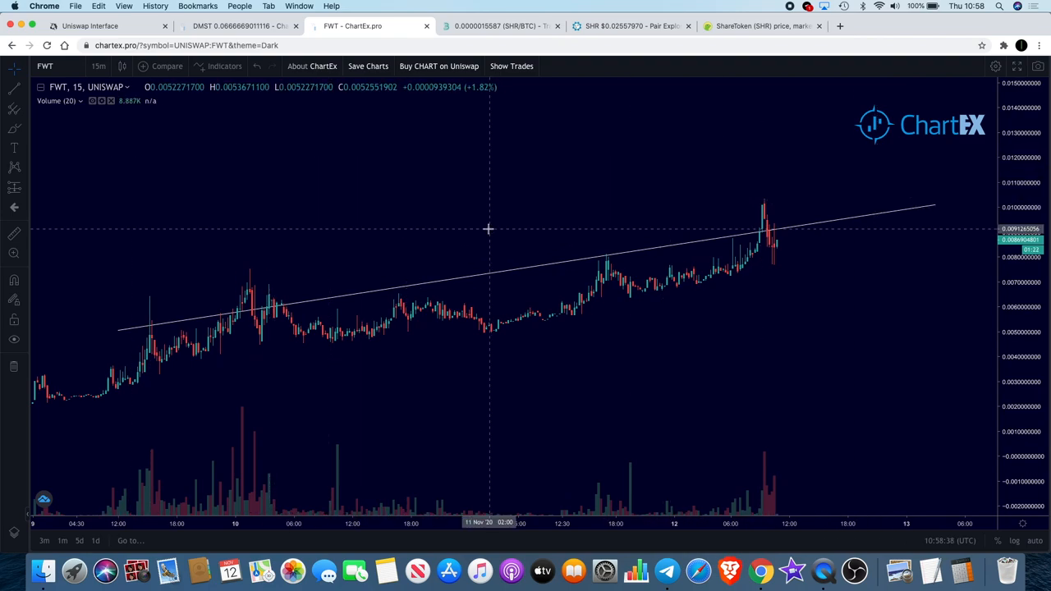
mouse_move(731, 202)
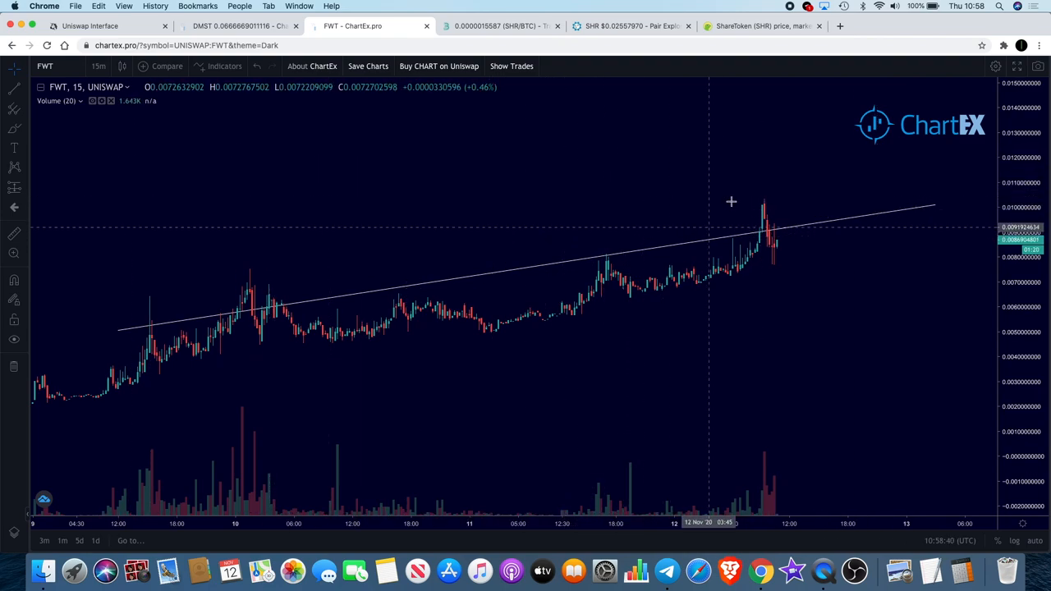
mouse_move(819, 310)
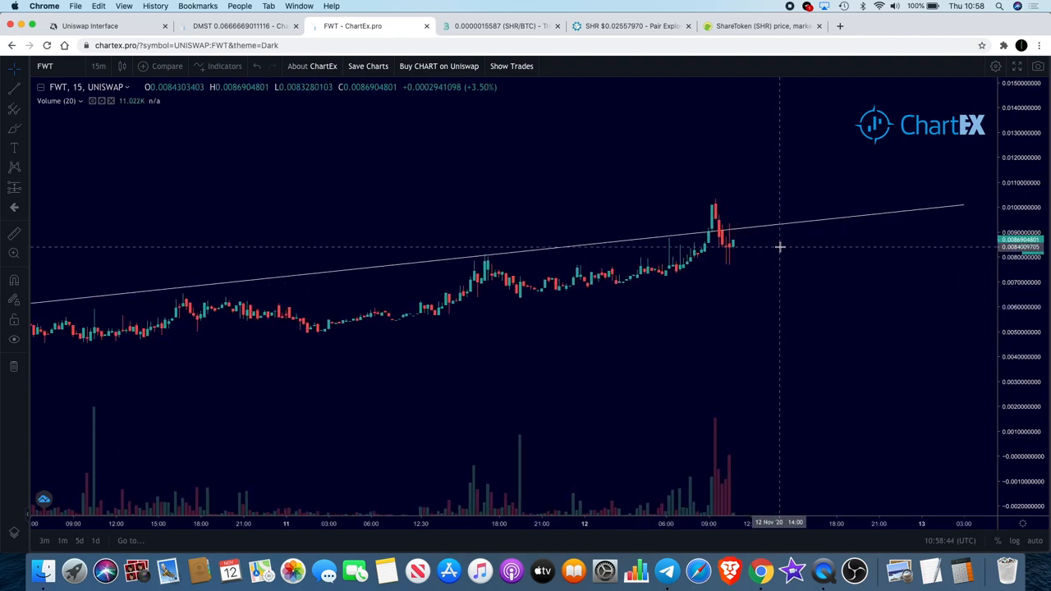
mouse_move(312, 160)
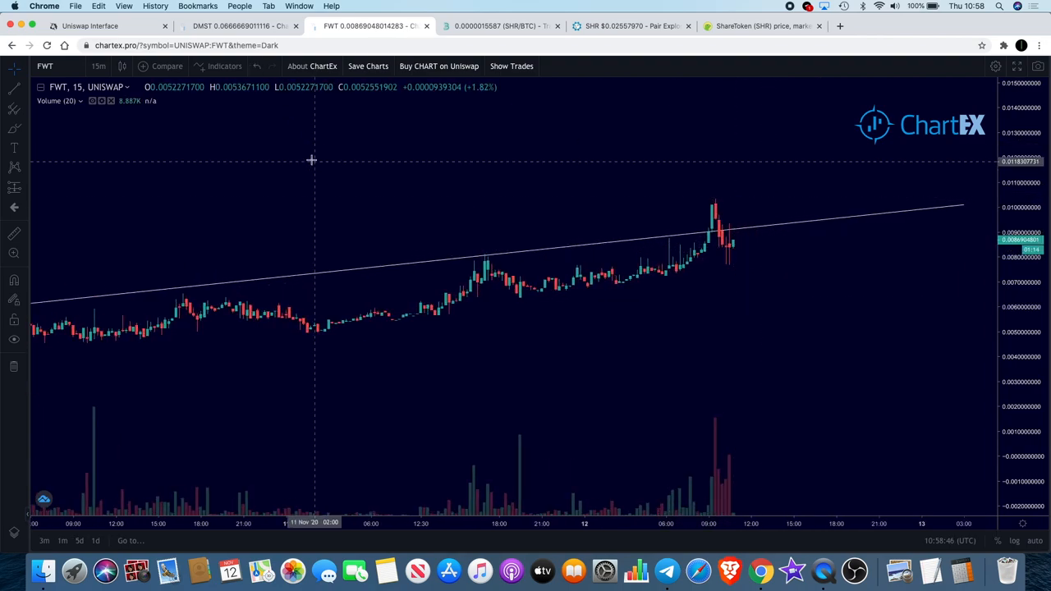
Switch FWT to hourly, re-anchor its trendline at an earlier high, then show DMST hourly.
click(98, 66)
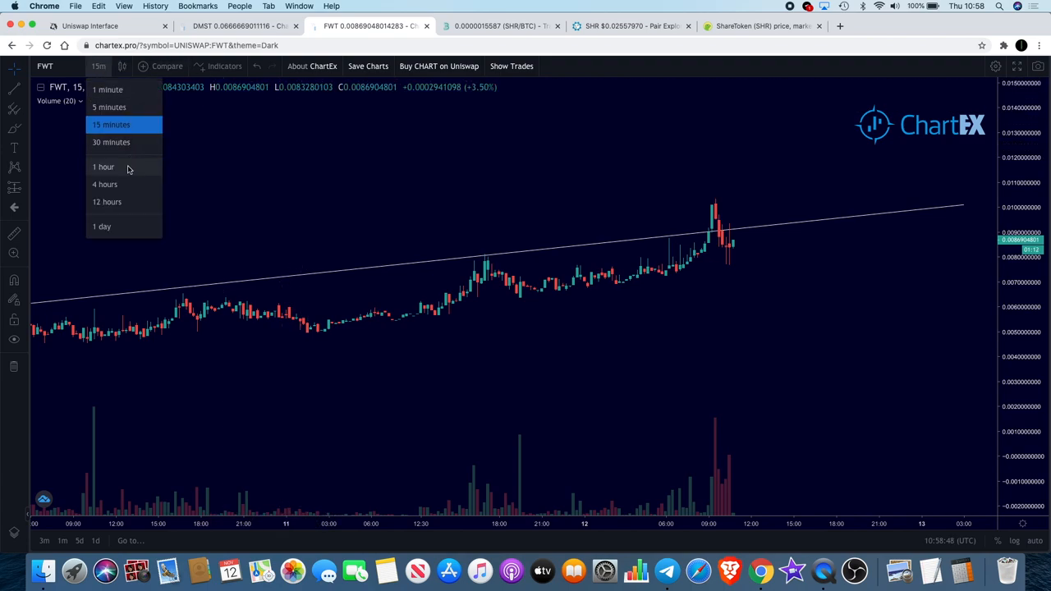
click(103, 166)
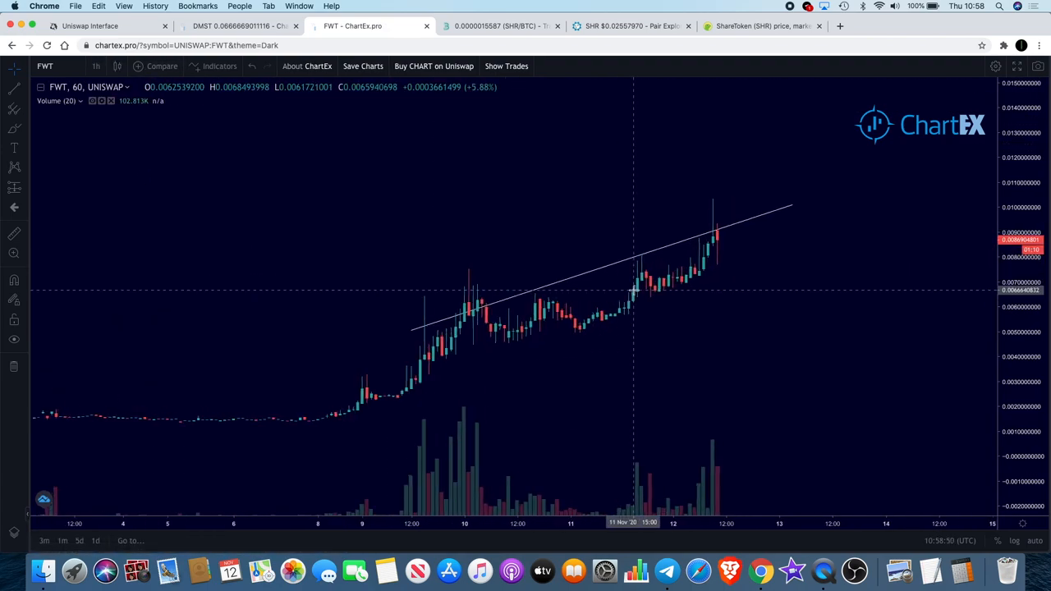
mouse_move(724, 249)
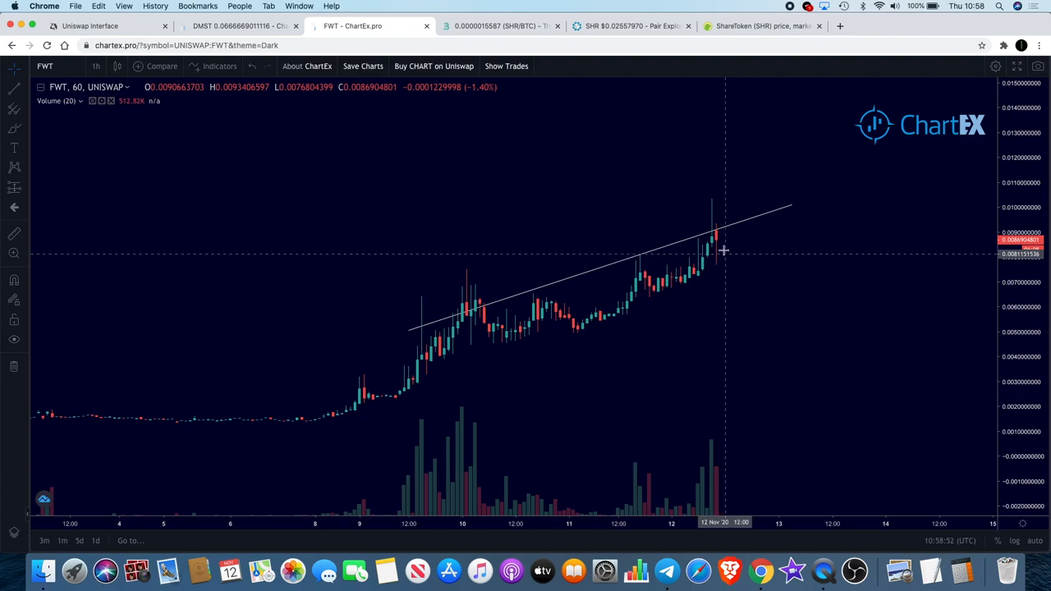
click(717, 234)
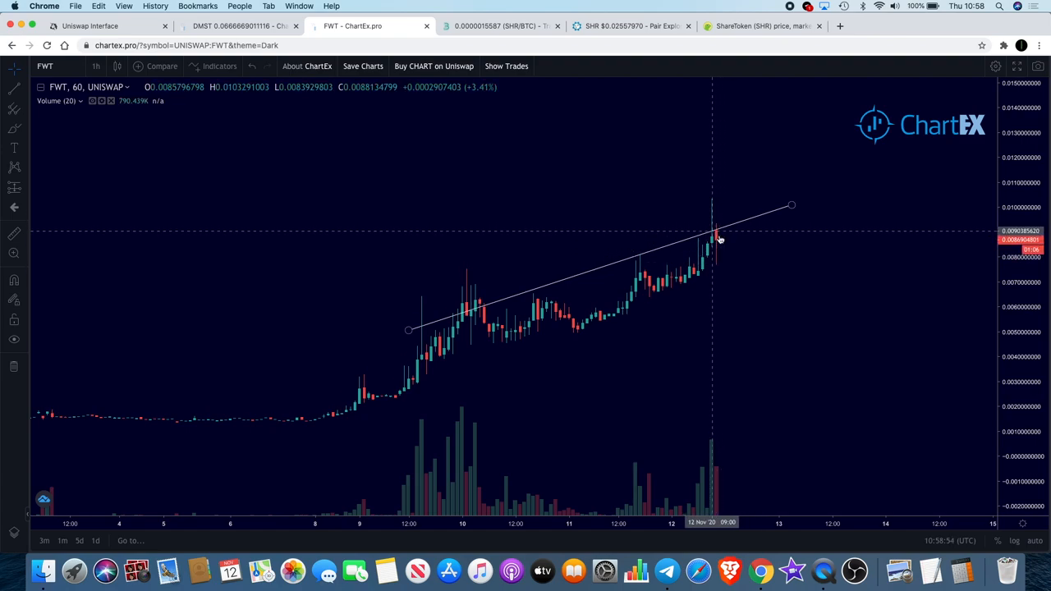
mouse_move(729, 158)
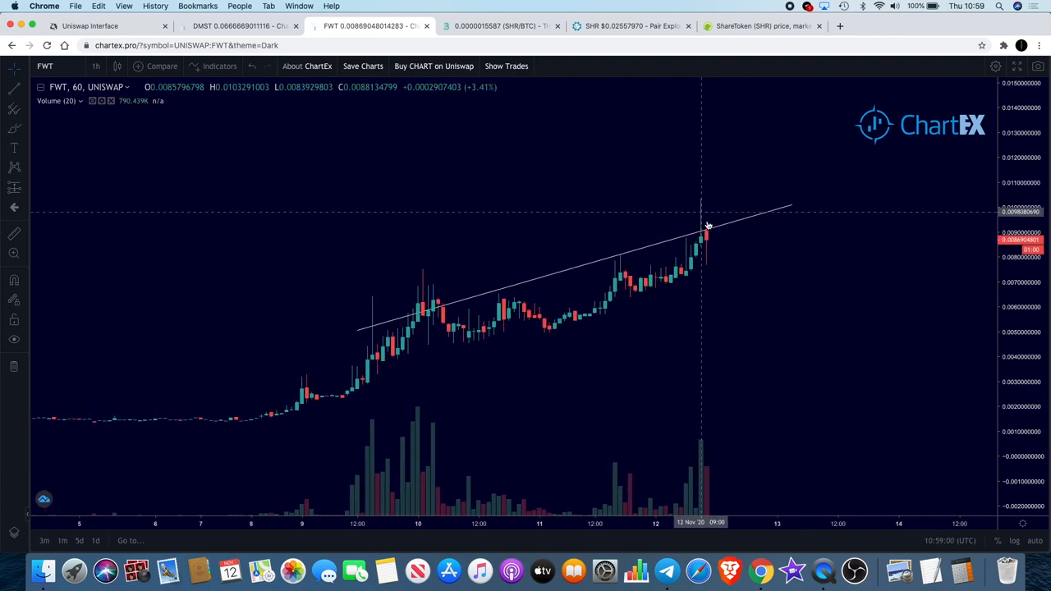
mouse_move(444, 308)
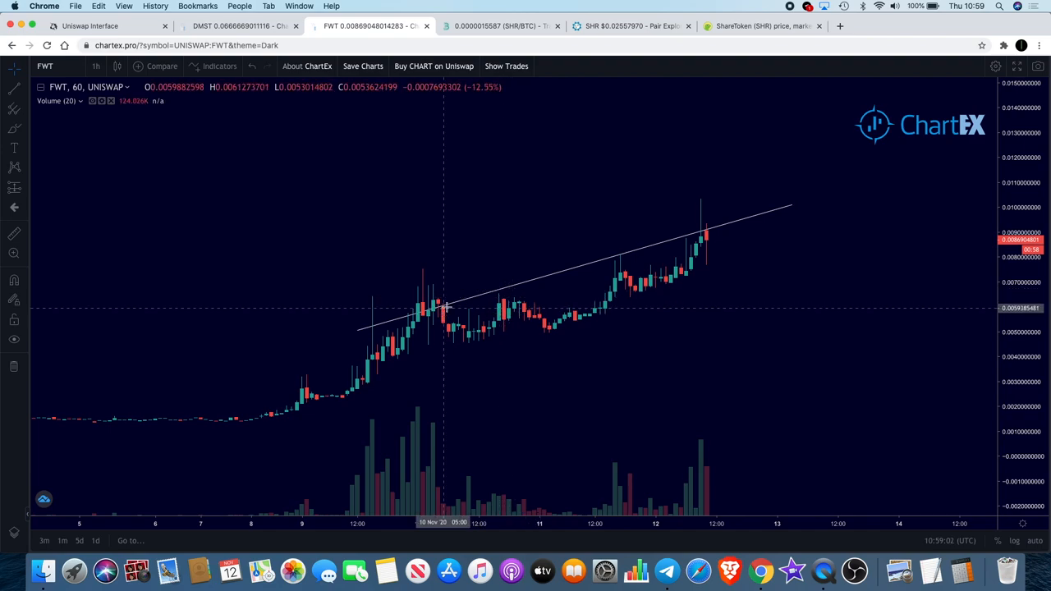
mouse_move(431, 304)
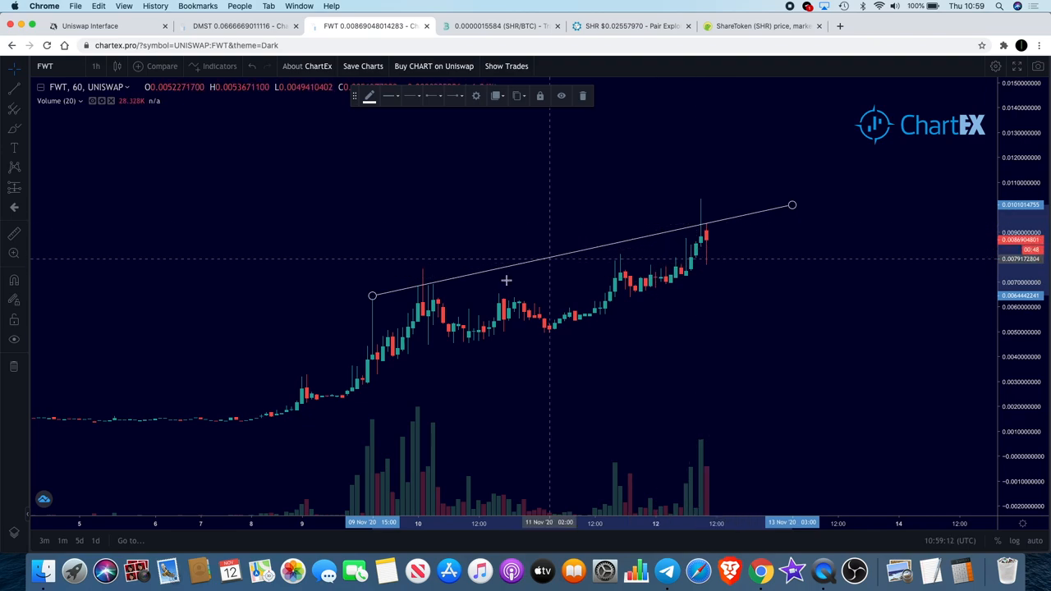
drag(372, 295, 374, 272)
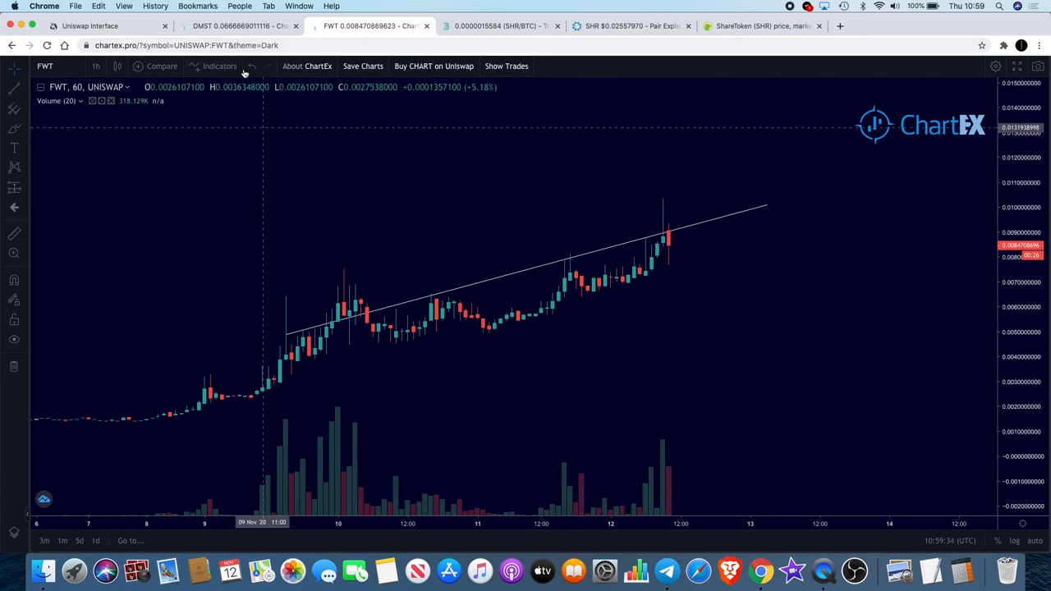
click(238, 25)
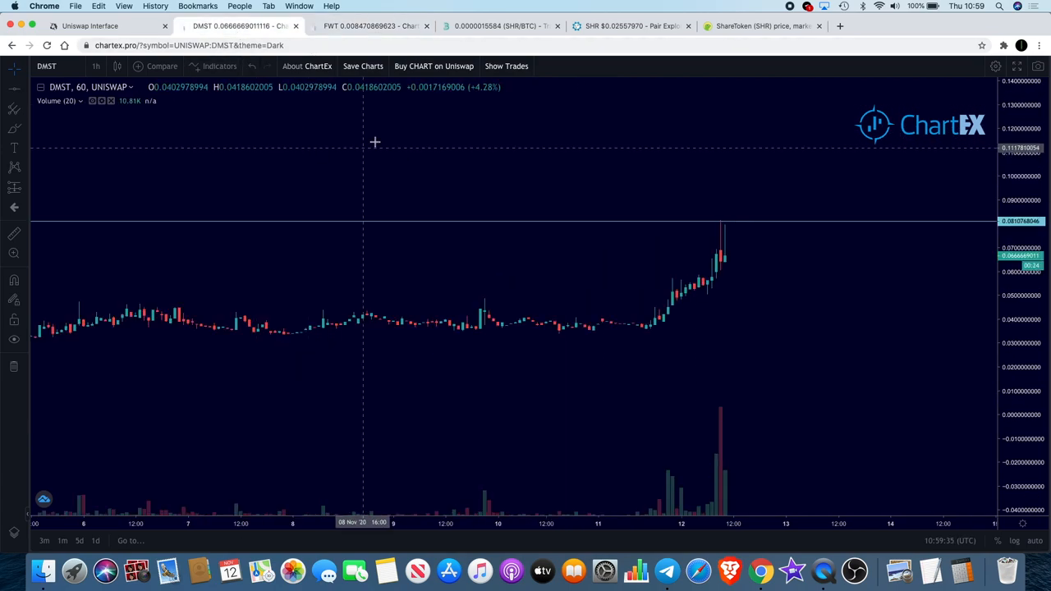
Review the BitMart SHR/BTC daily chart, then bring up Telegram's ShareRing Announcements channel.
click(369, 25)
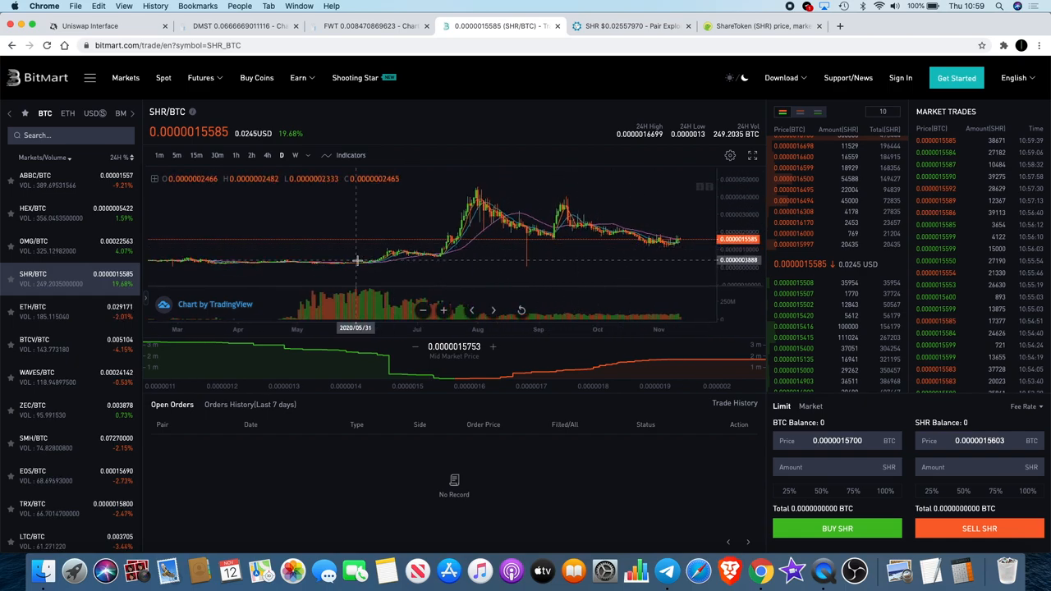
mouse_move(380, 256)
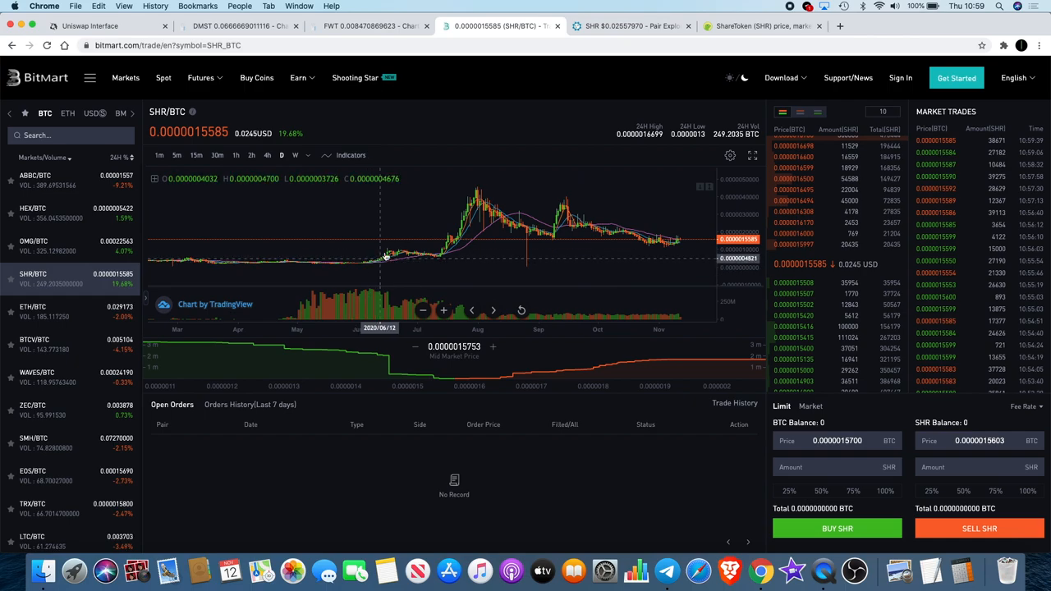
mouse_move(515, 218)
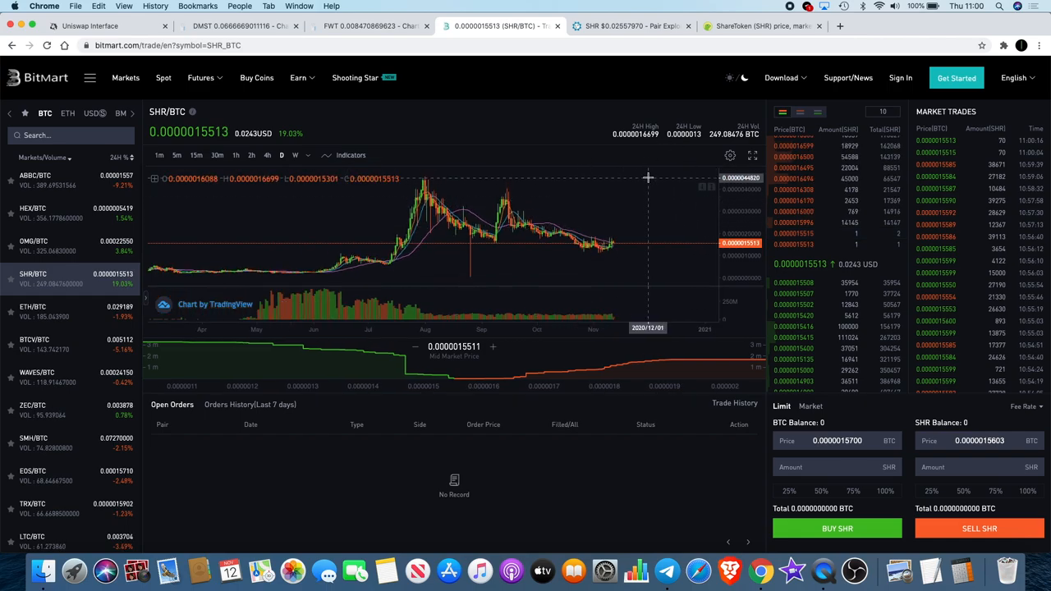
mouse_move(648, 174)
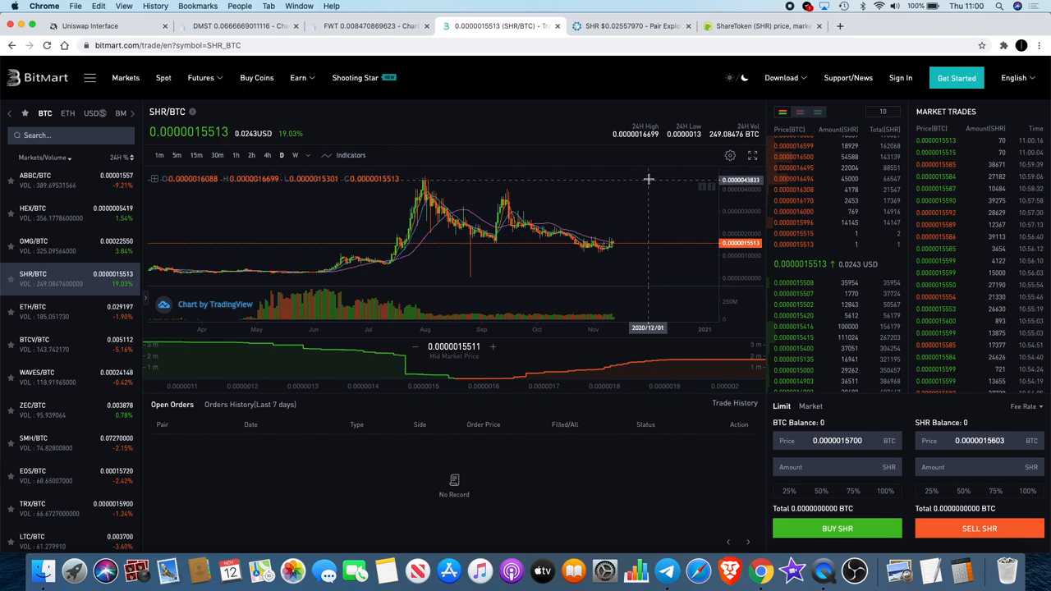
mouse_move(761, 570)
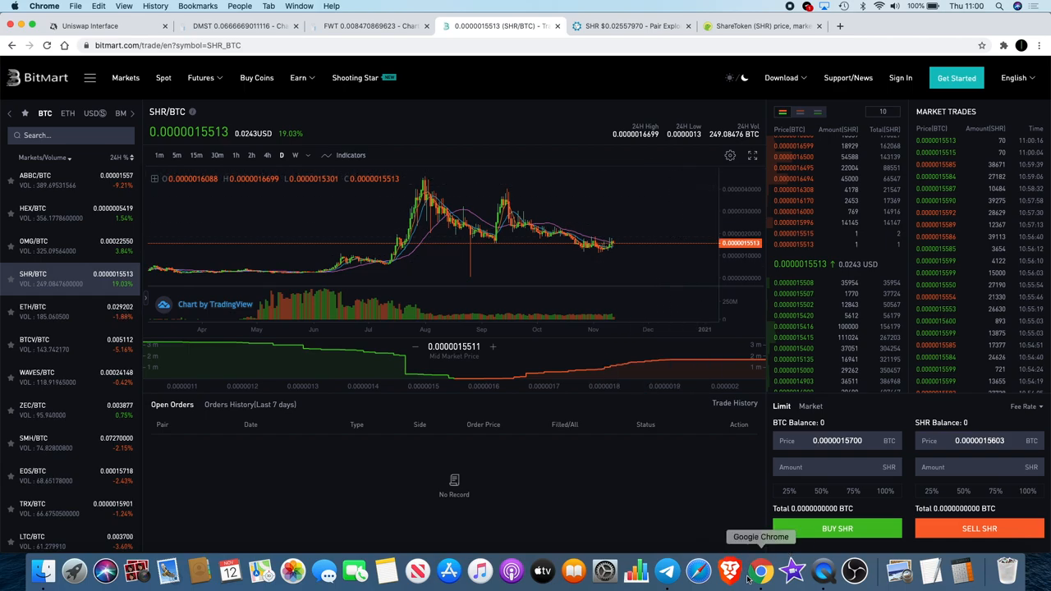
mouse_move(666, 570)
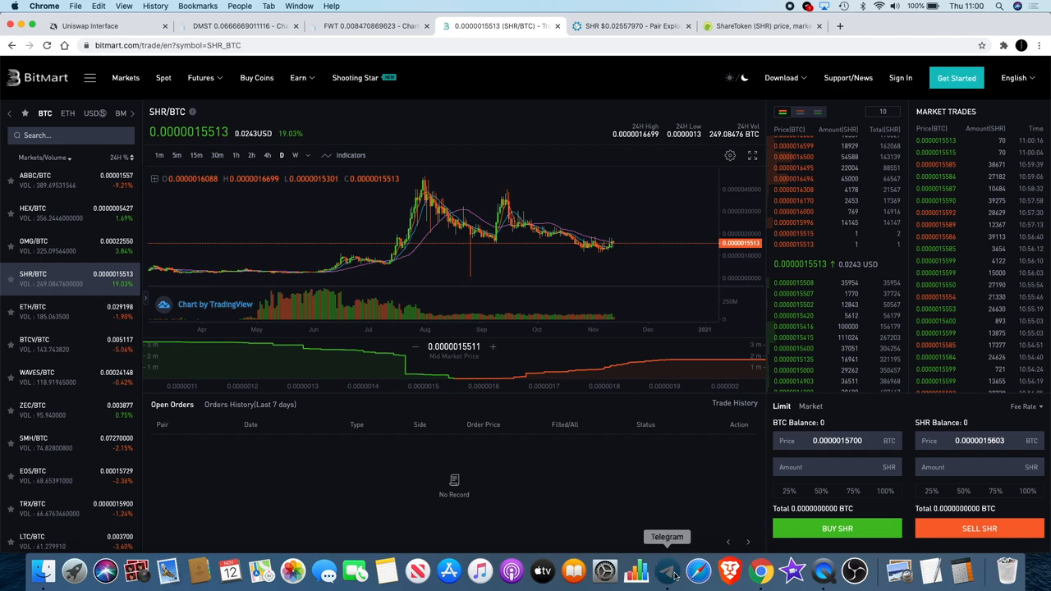
click(667, 570)
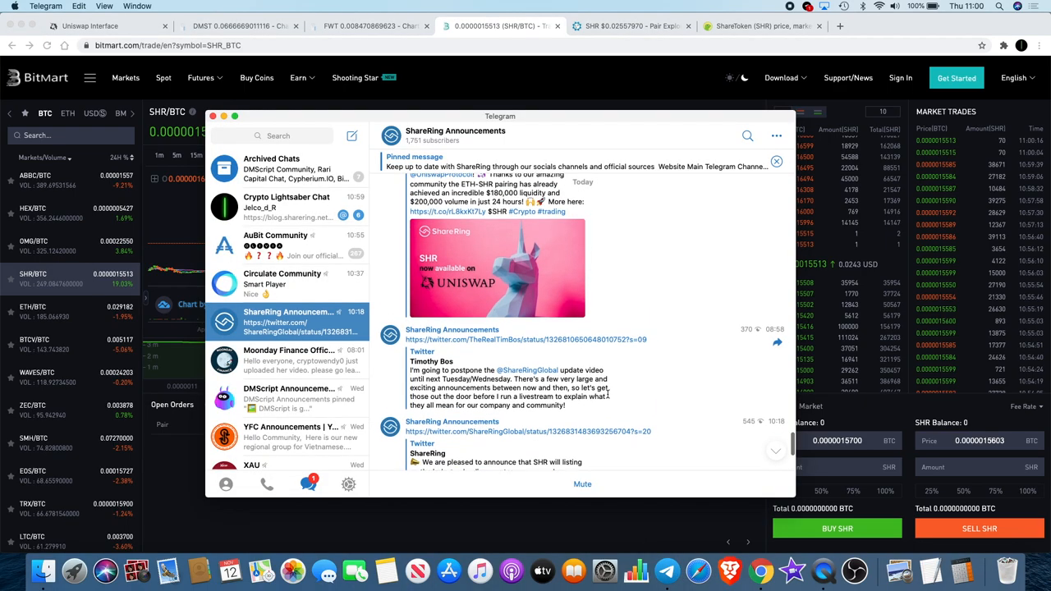
scroll(down, 3)
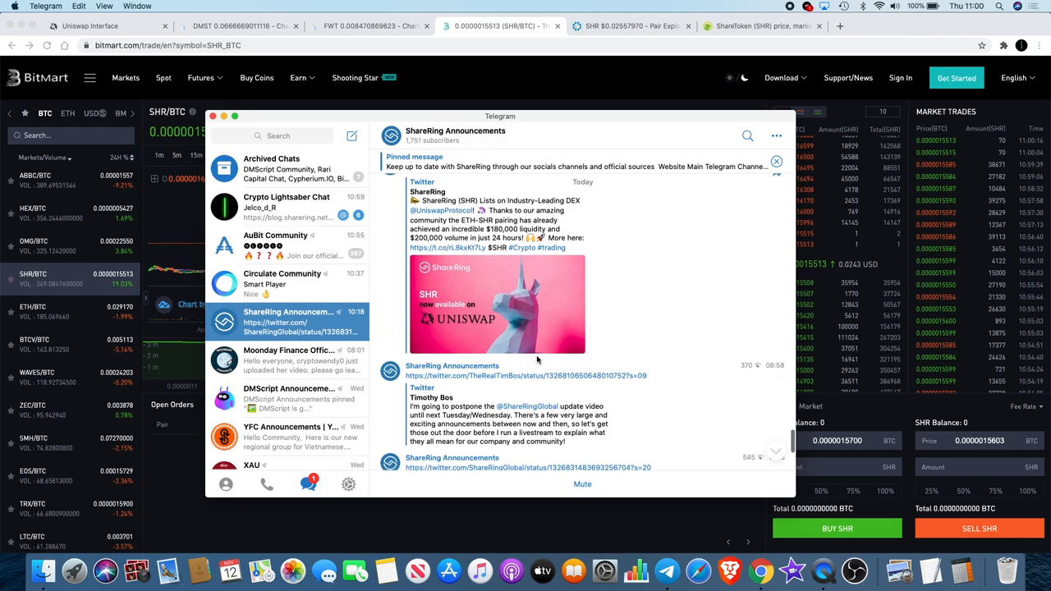
mouse_move(529, 314)
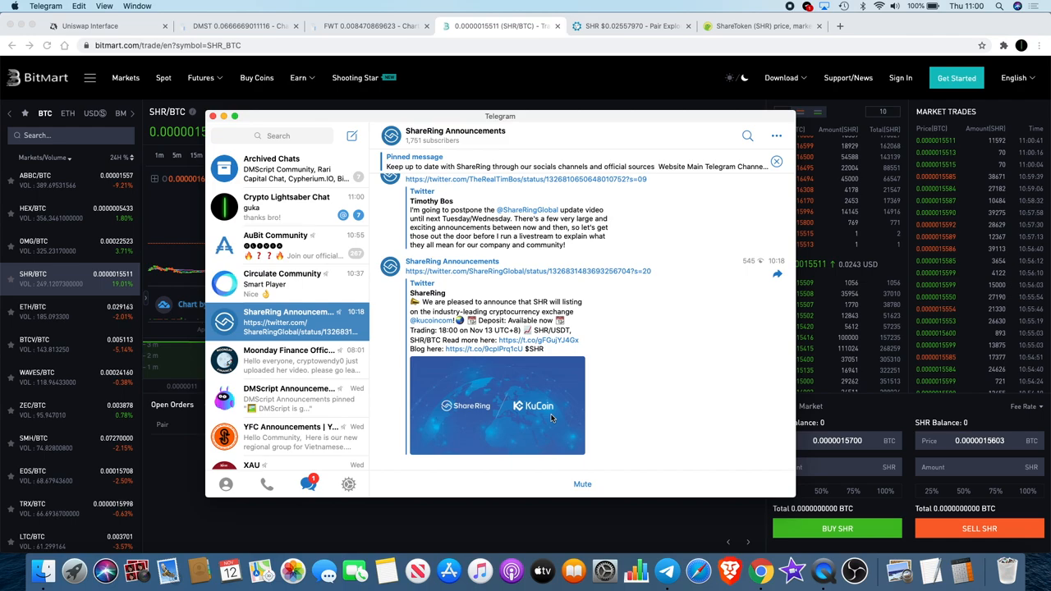
mouse_move(540, 408)
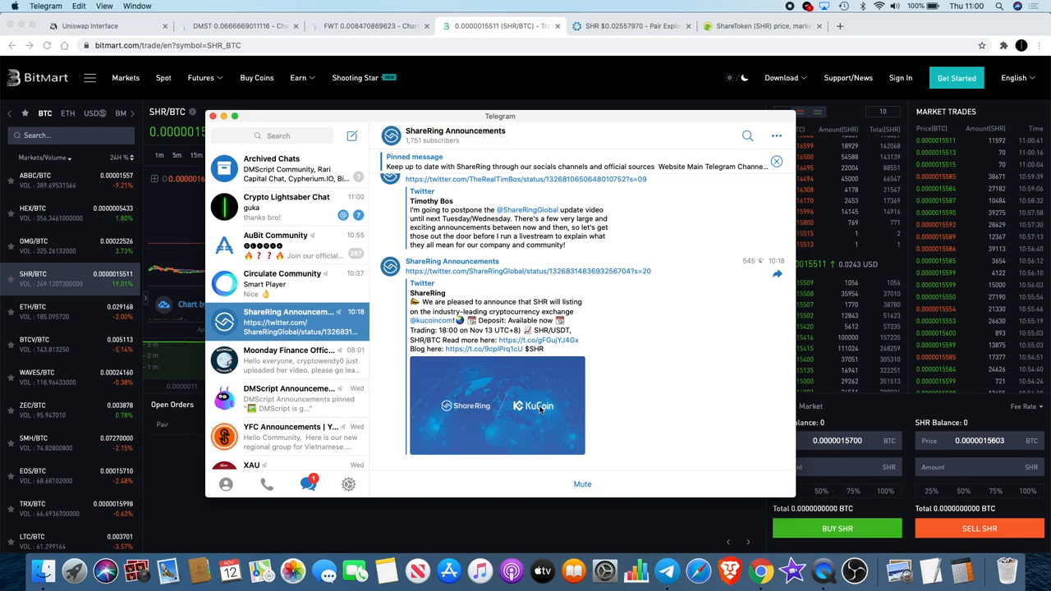
scroll(down, 3)
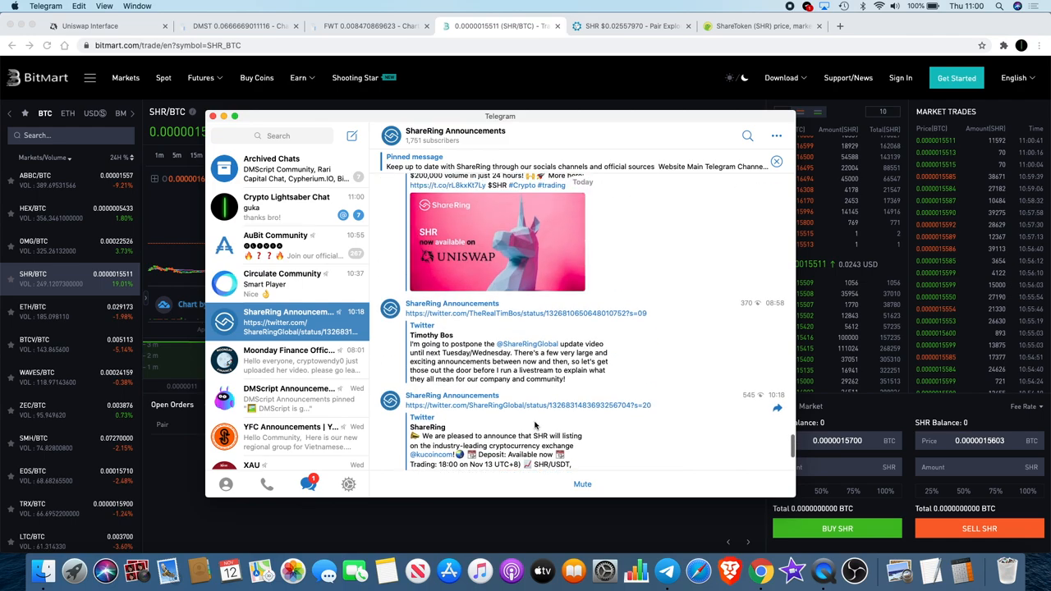
scroll(down, 3)
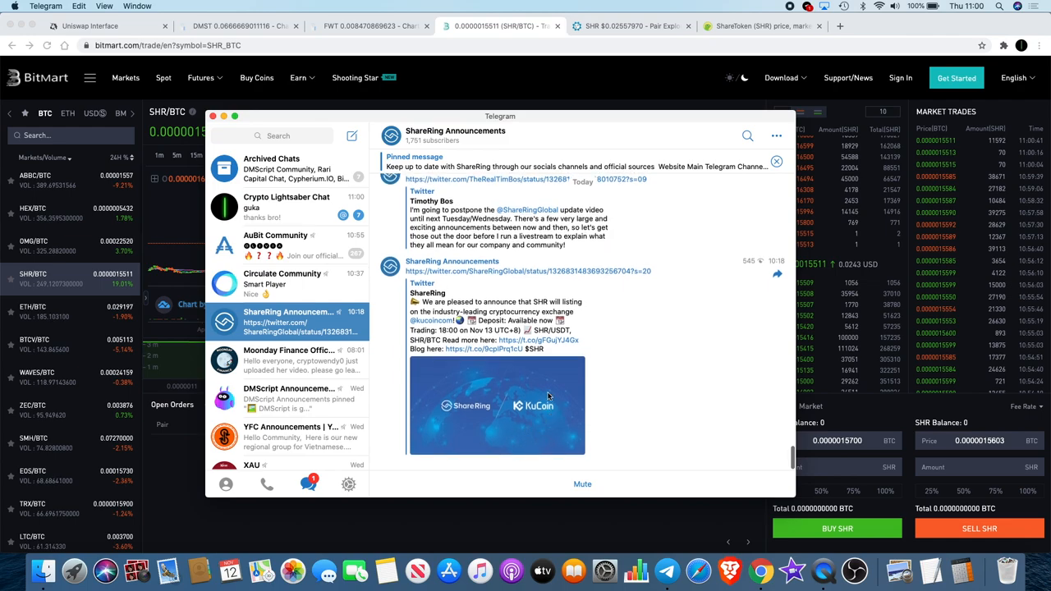
scroll(down, 3)
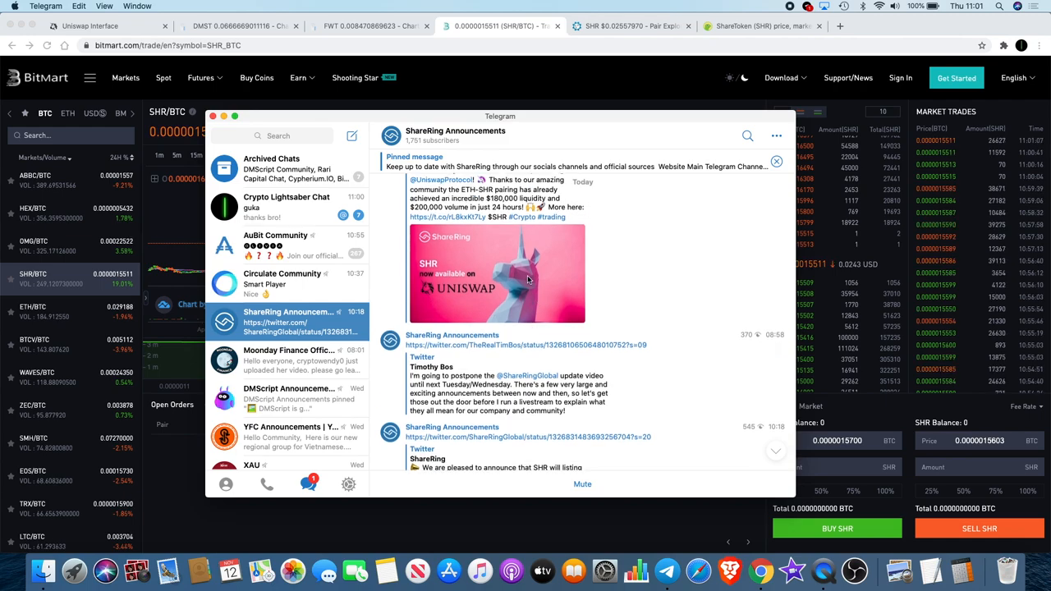
mouse_move(552, 288)
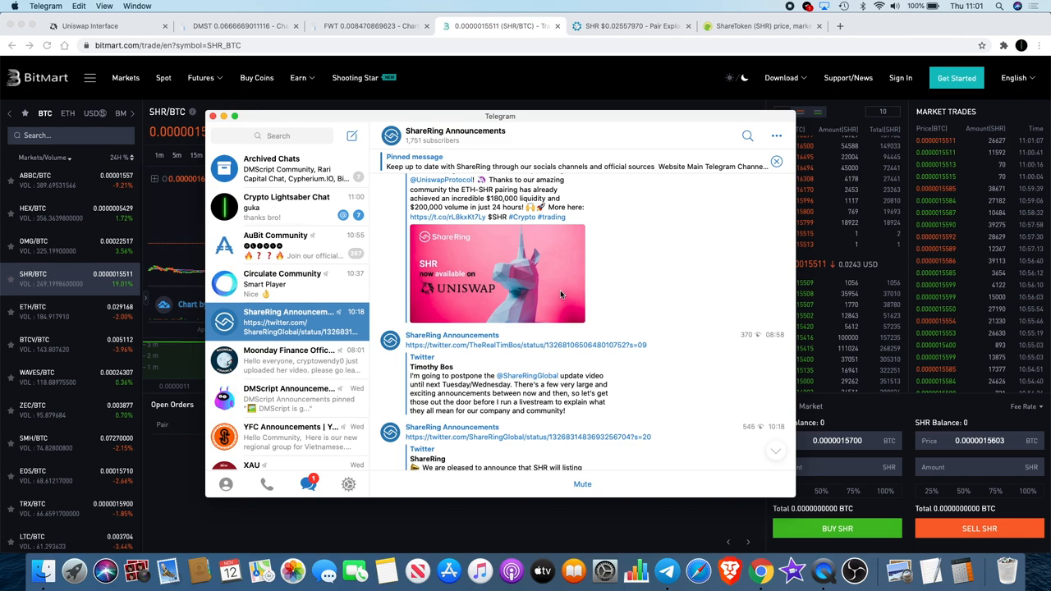
scroll(down, 3)
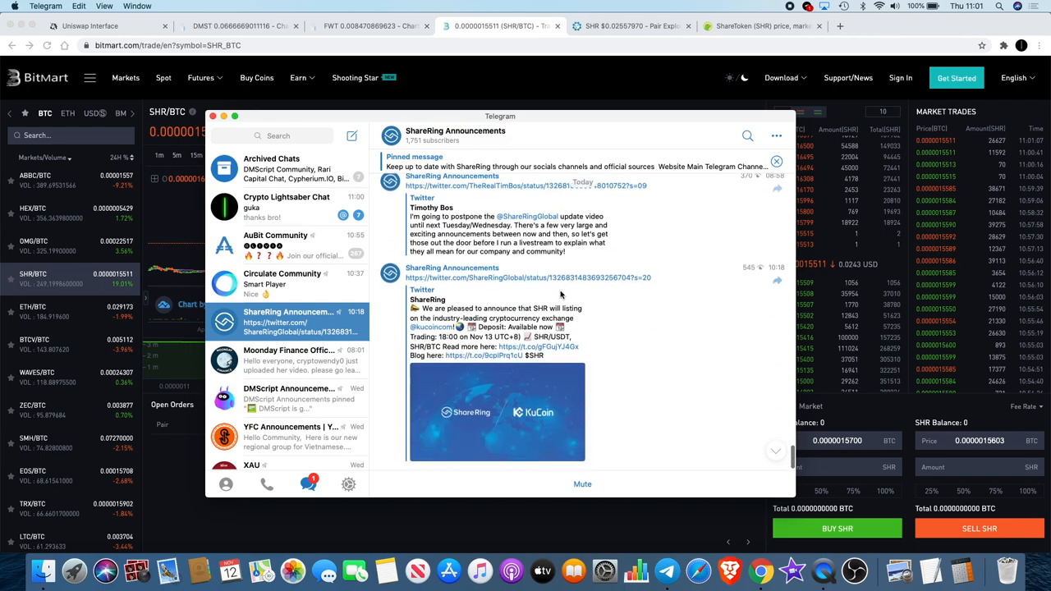
scroll(down, 3)
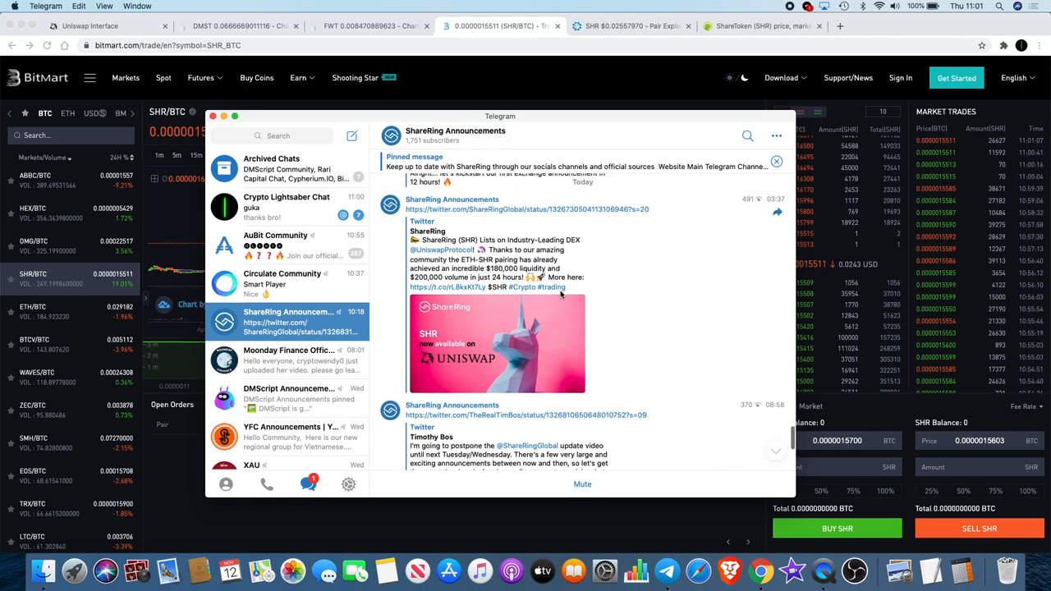
scroll(down, 3)
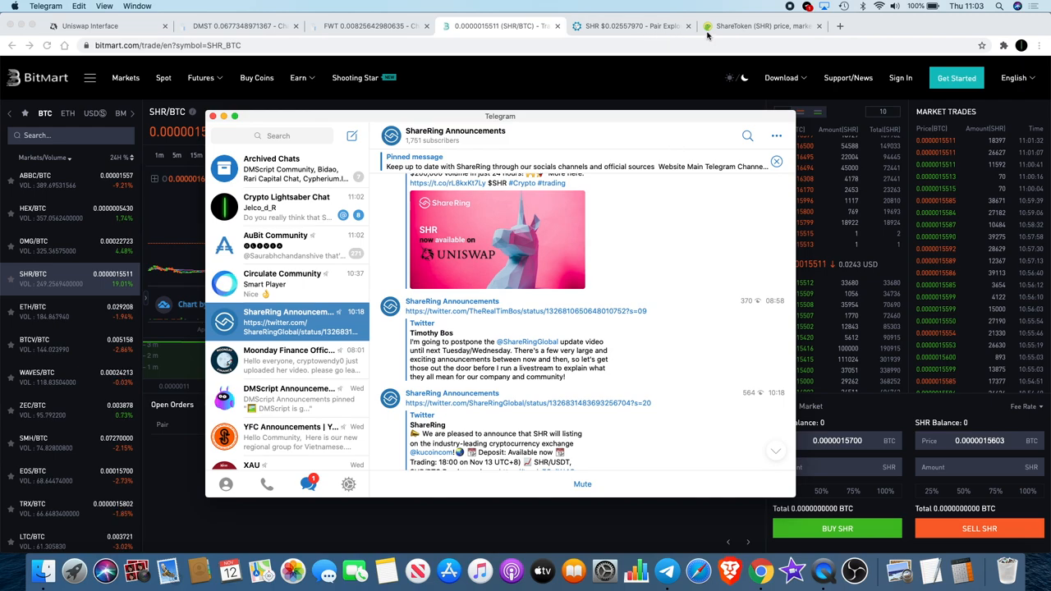
Scroll the ShareToken CoinGecko page showing $0.0242 price, rank #137 and $58.2M market cap.
click(755, 25)
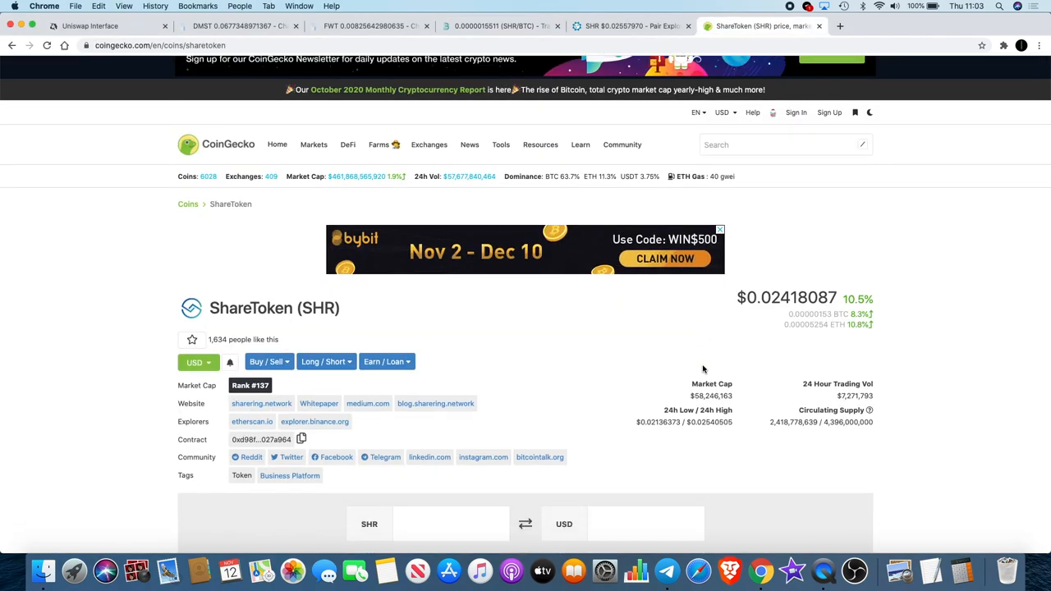
scroll(down, 3)
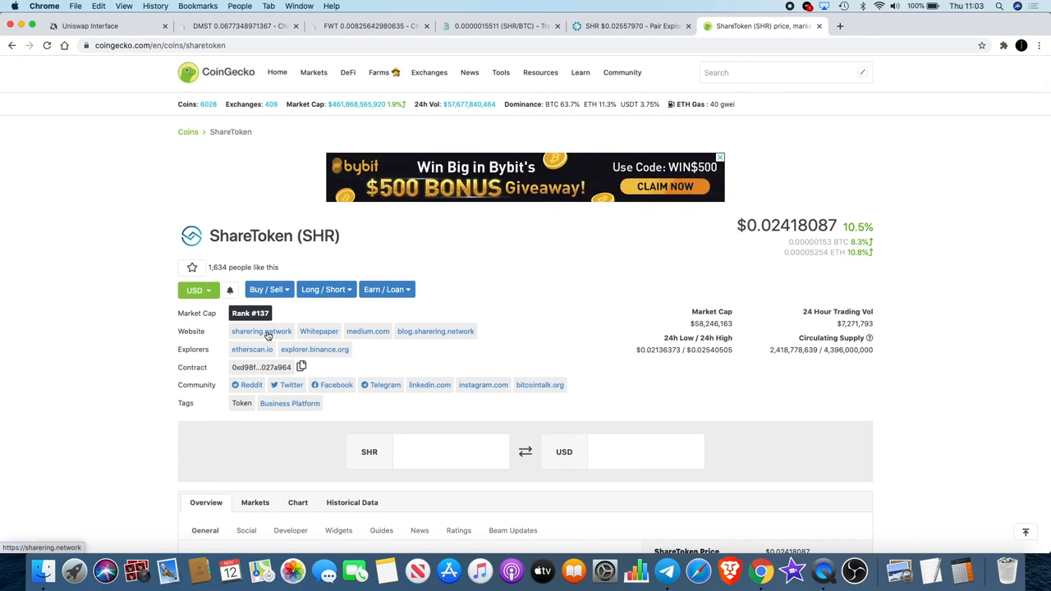
scroll(down, 3)
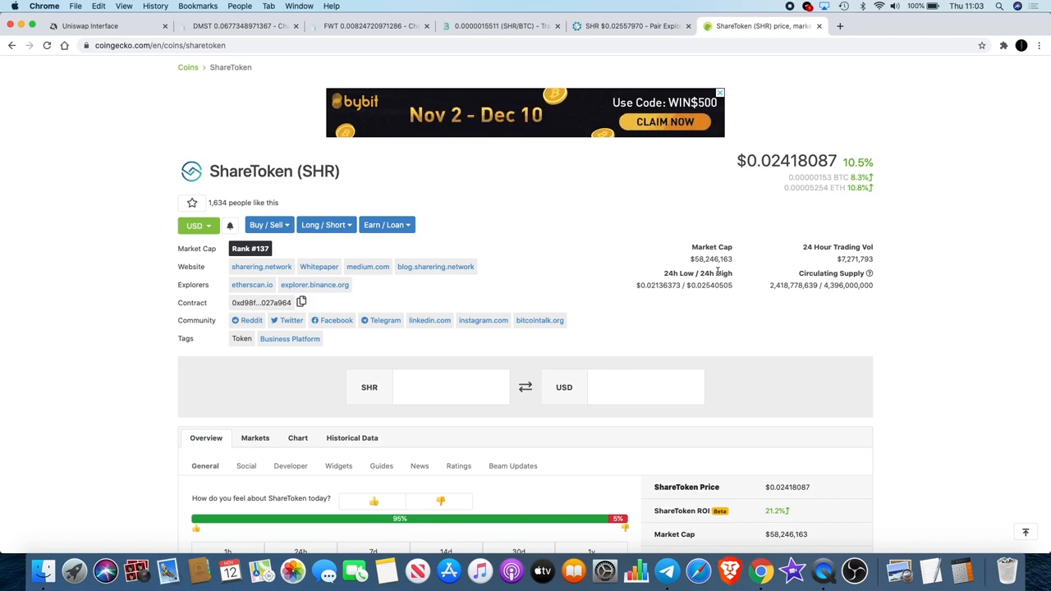
scroll(down, 3)
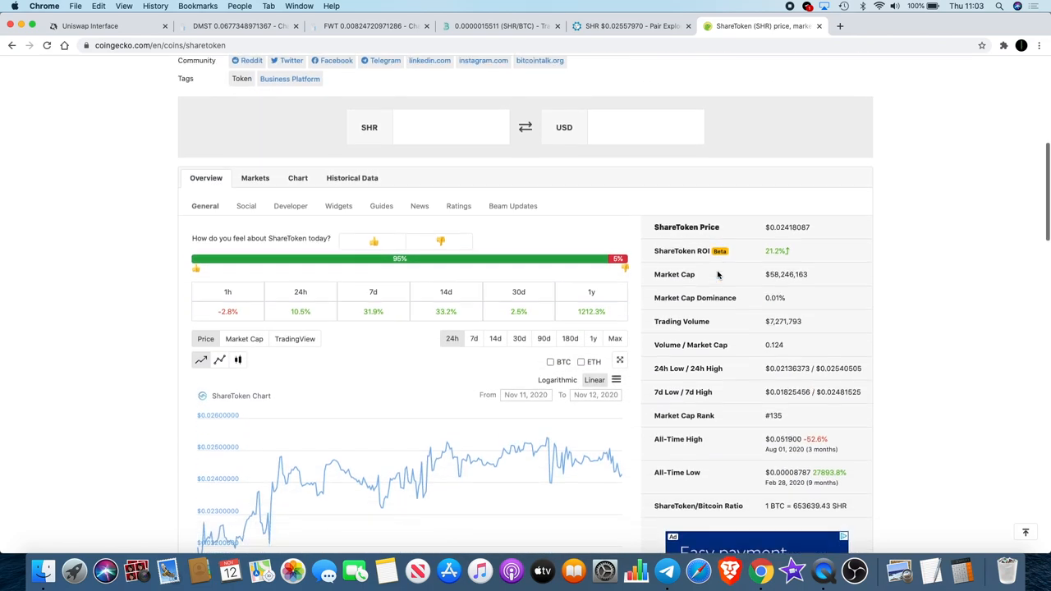
scroll(down, 3)
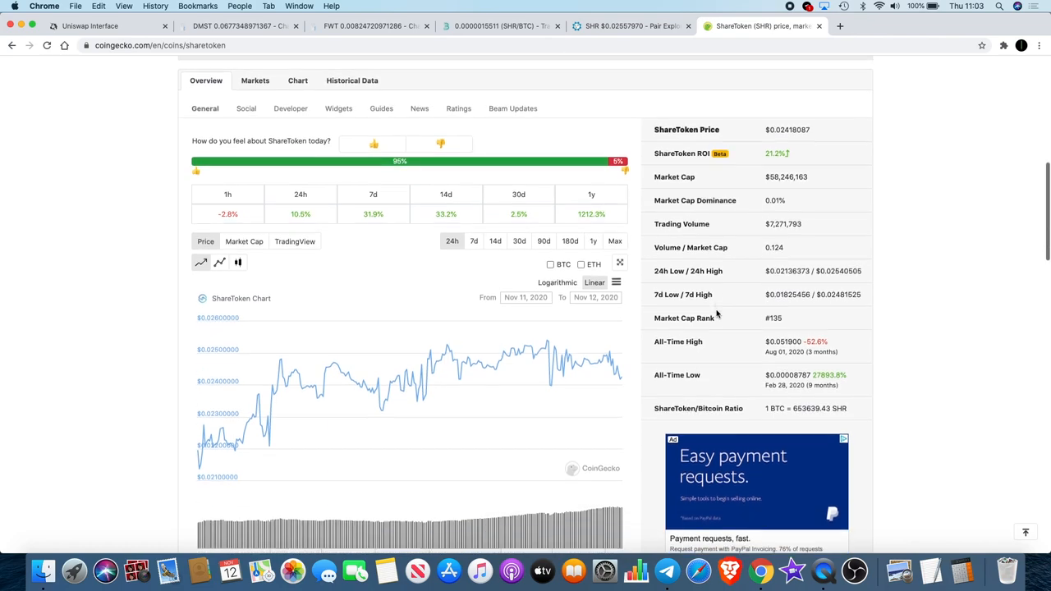
scroll(down, 3)
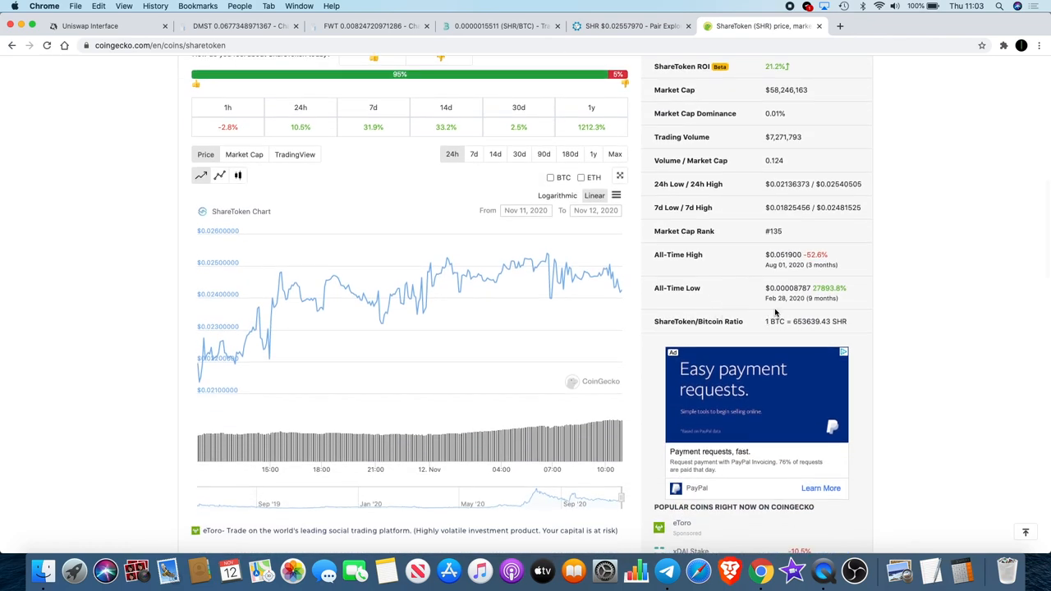
mouse_move(778, 294)
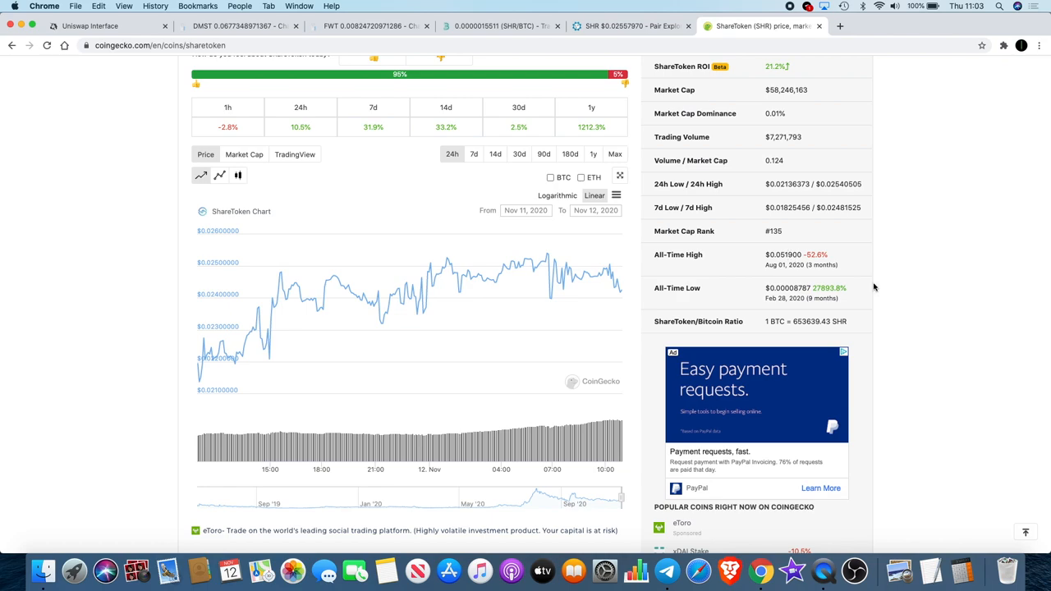
scroll(down, 3)
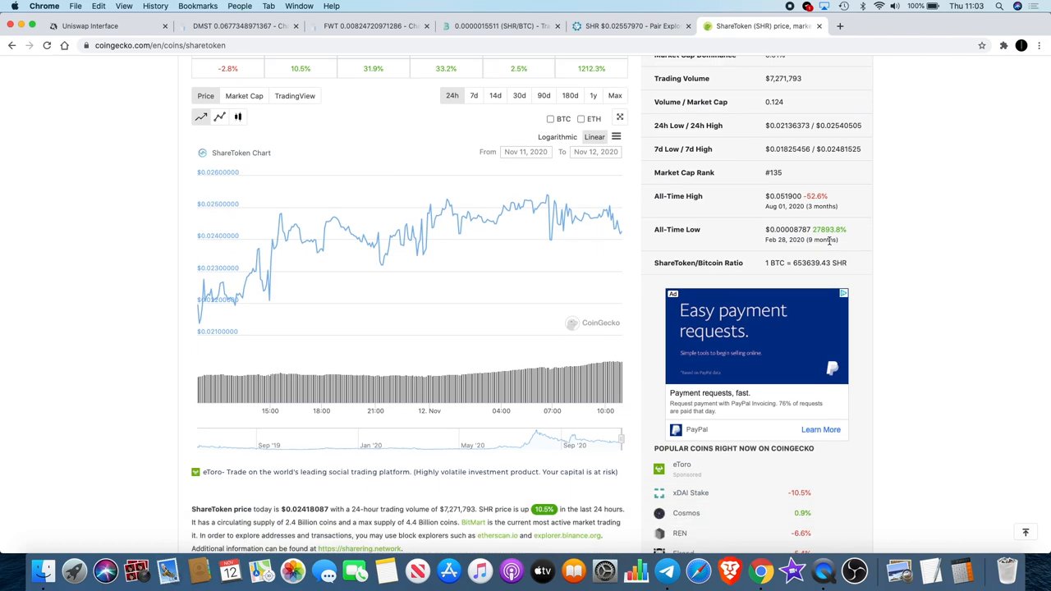
mouse_move(827, 240)
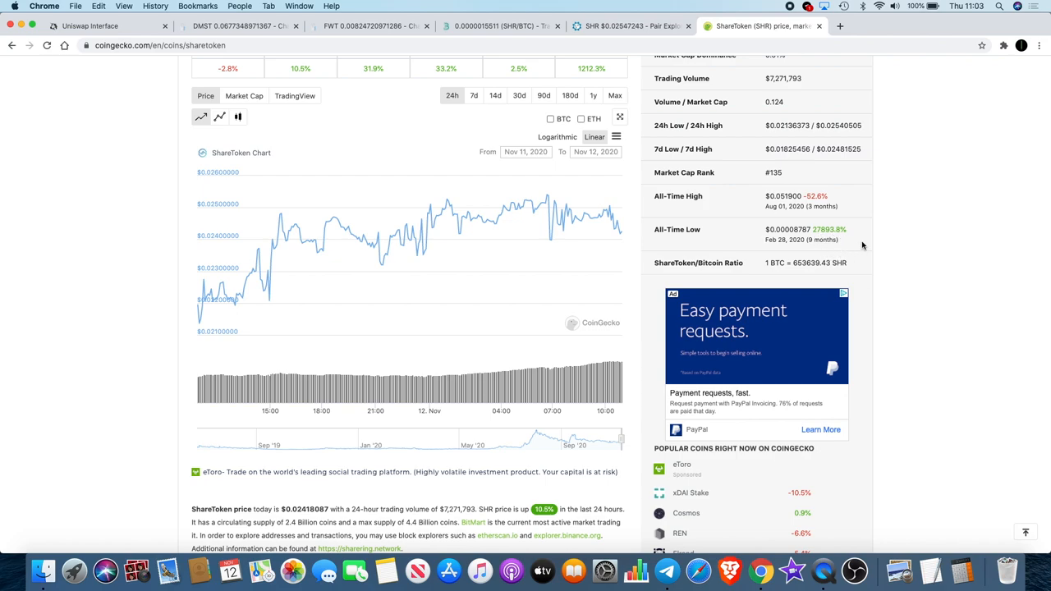
scroll(down, 3)
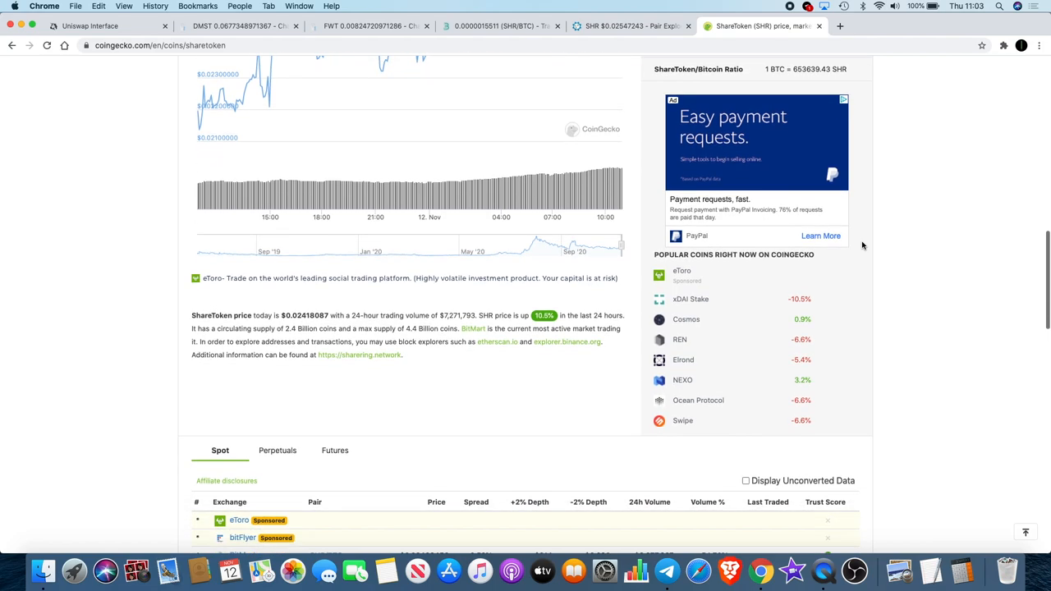
scroll(down, 3)
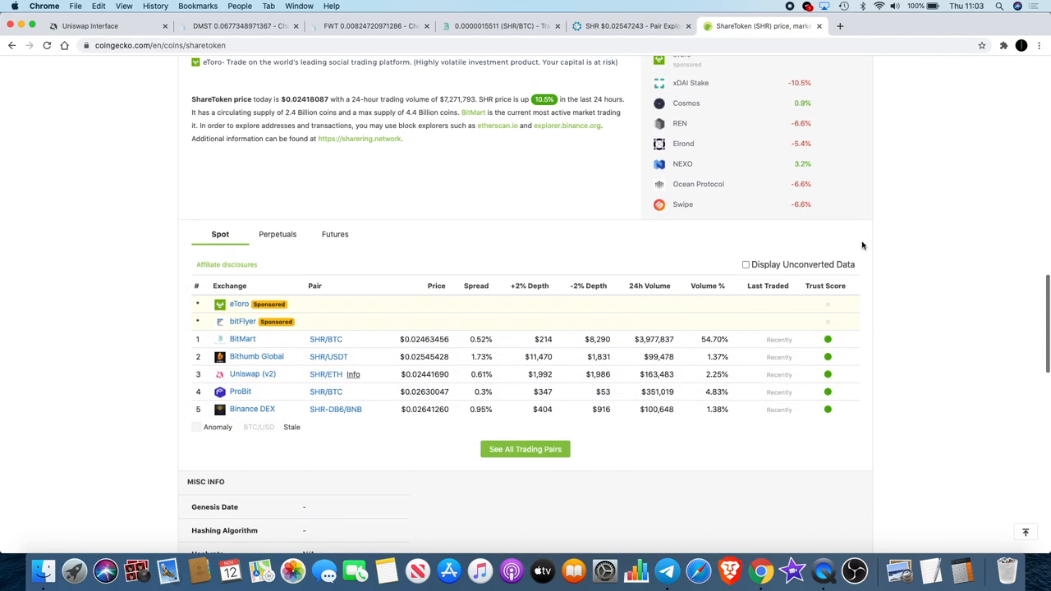
mouse_move(301, 418)
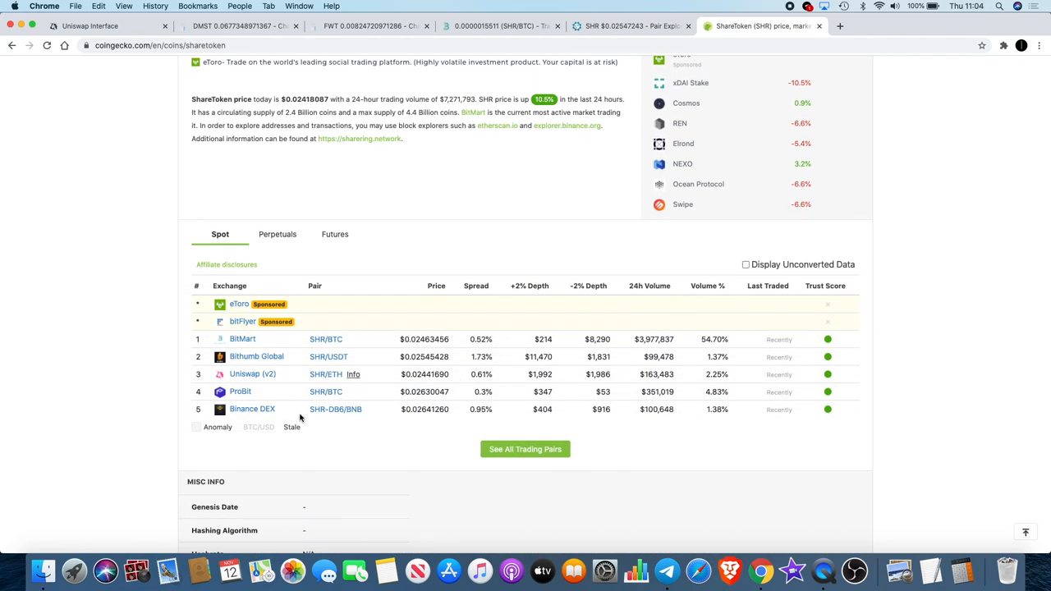
mouse_move(256, 344)
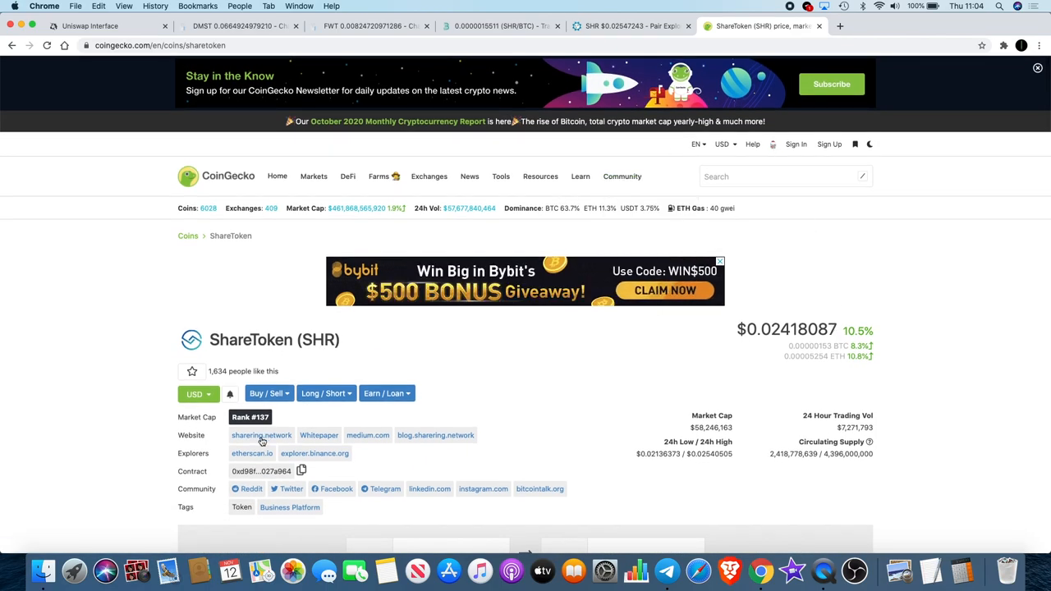
Open sharering.network from CoinGecko and scroll past the ecosystem and travel app sections to the CEO quote.
click(261, 435)
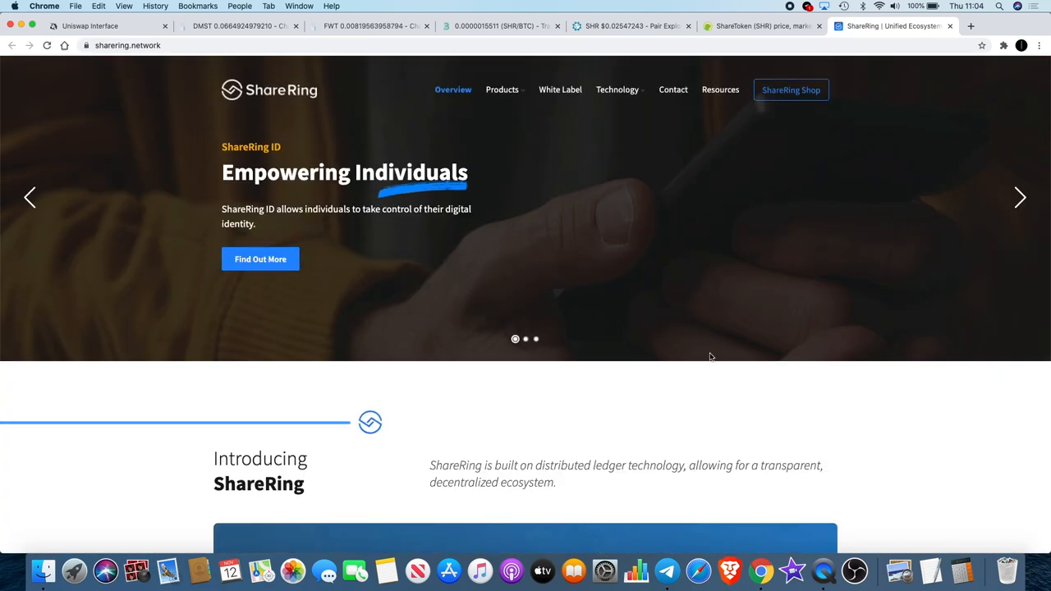
scroll(down, 3)
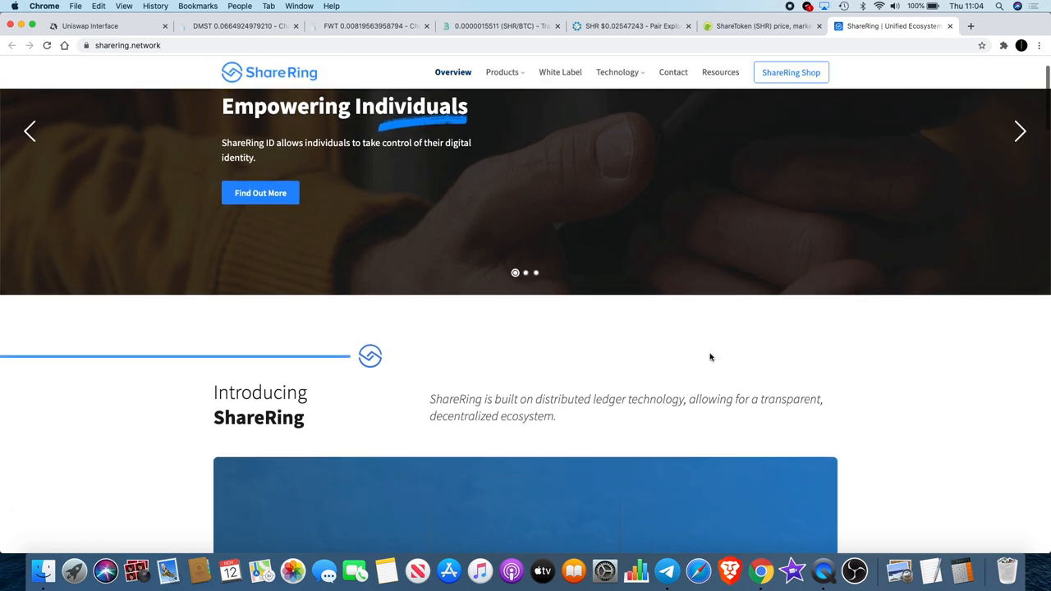
scroll(down, 3)
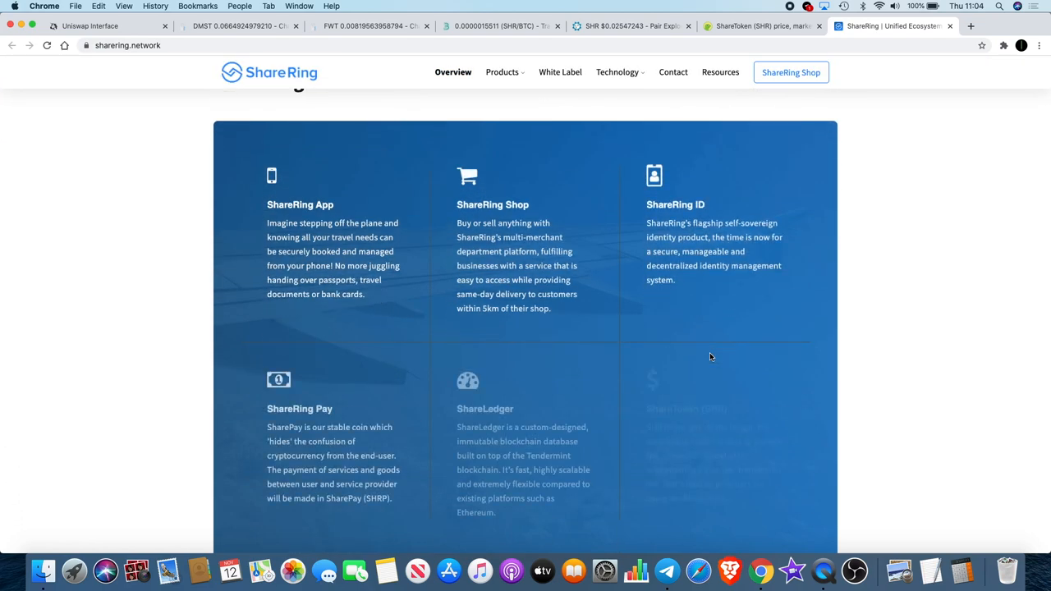
scroll(down, 3)
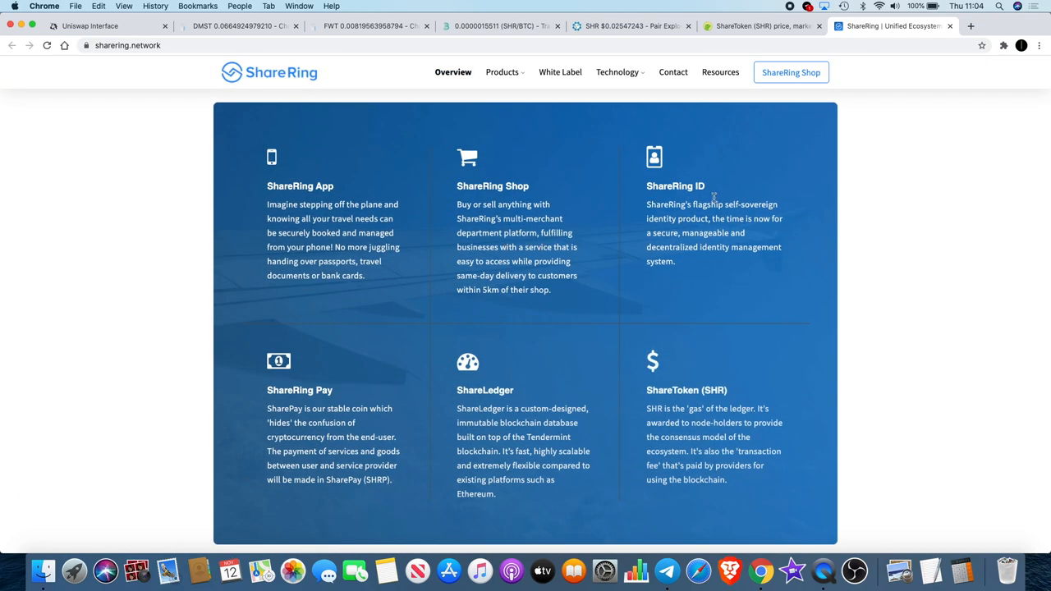
mouse_move(295, 236)
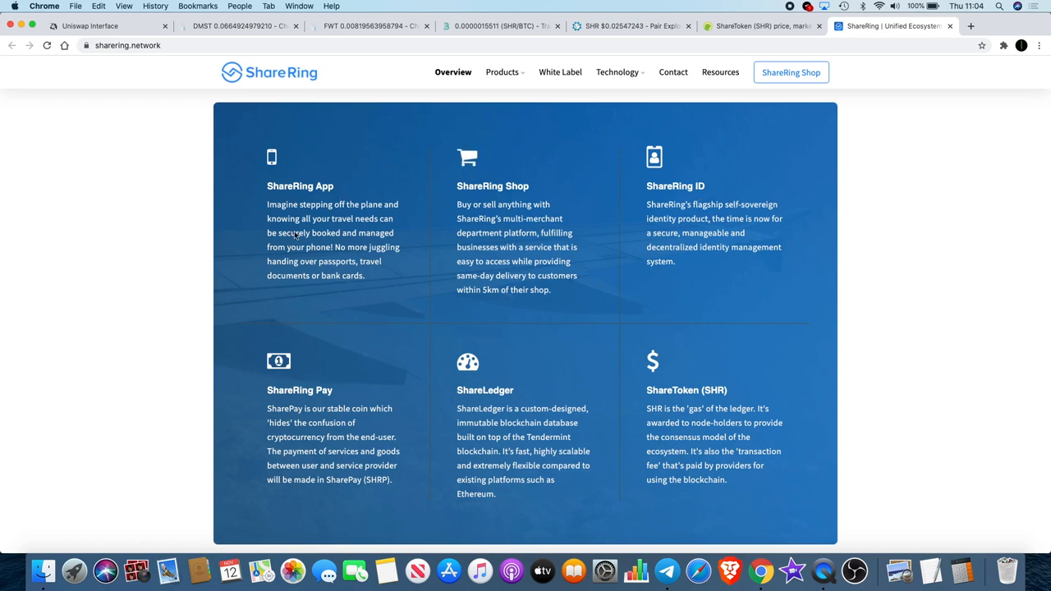
mouse_move(376, 220)
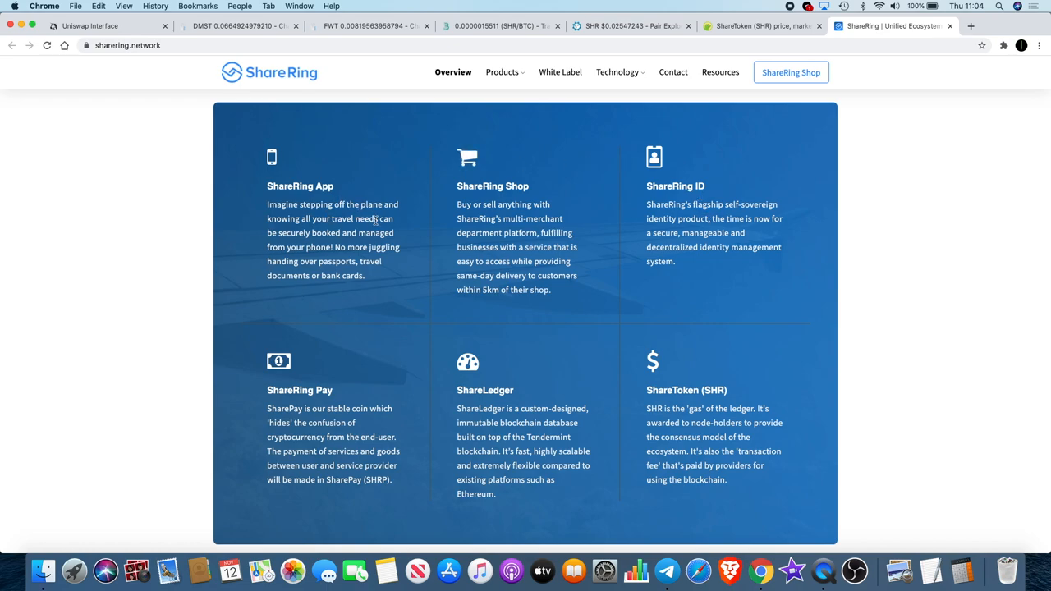
mouse_move(526, 189)
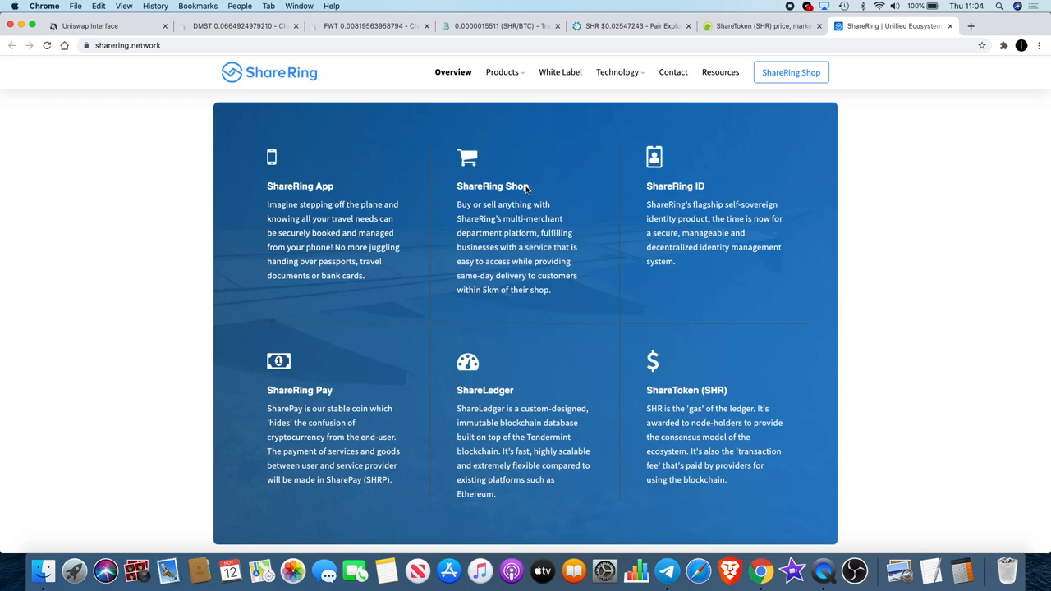
mouse_move(506, 186)
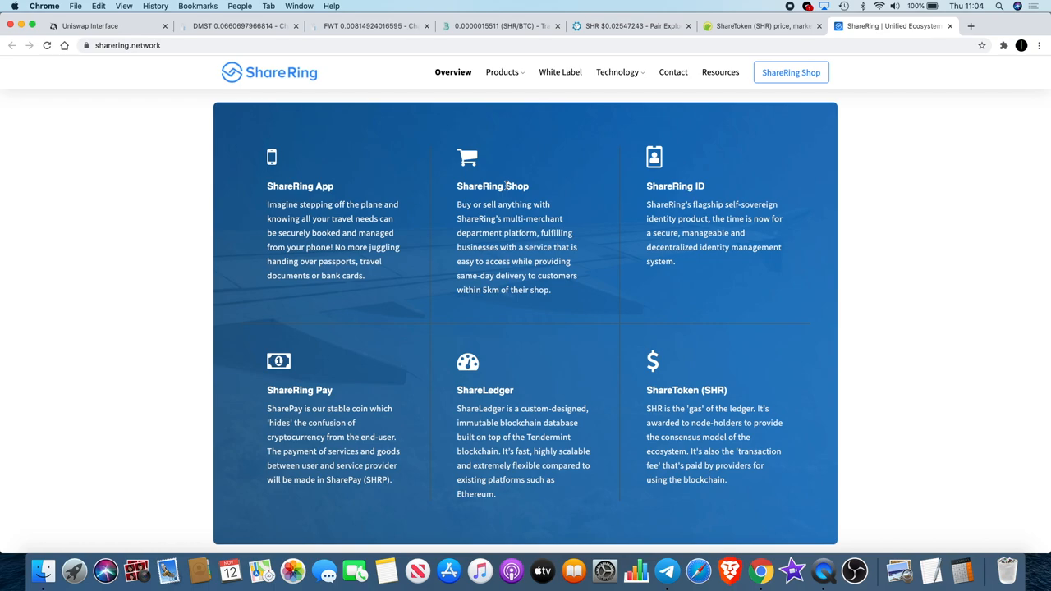
mouse_move(476, 191)
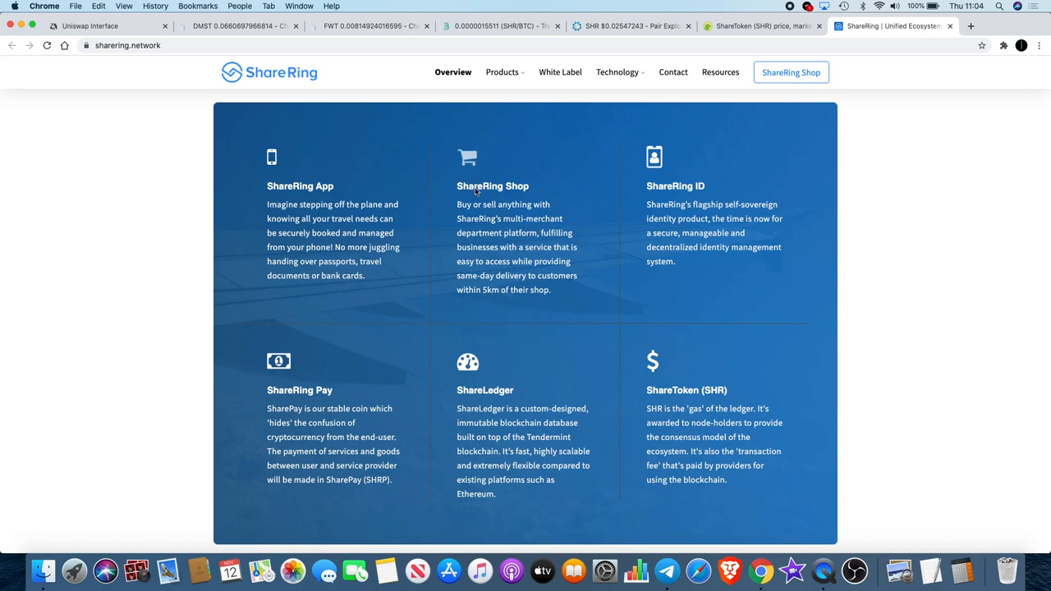
mouse_move(596, 257)
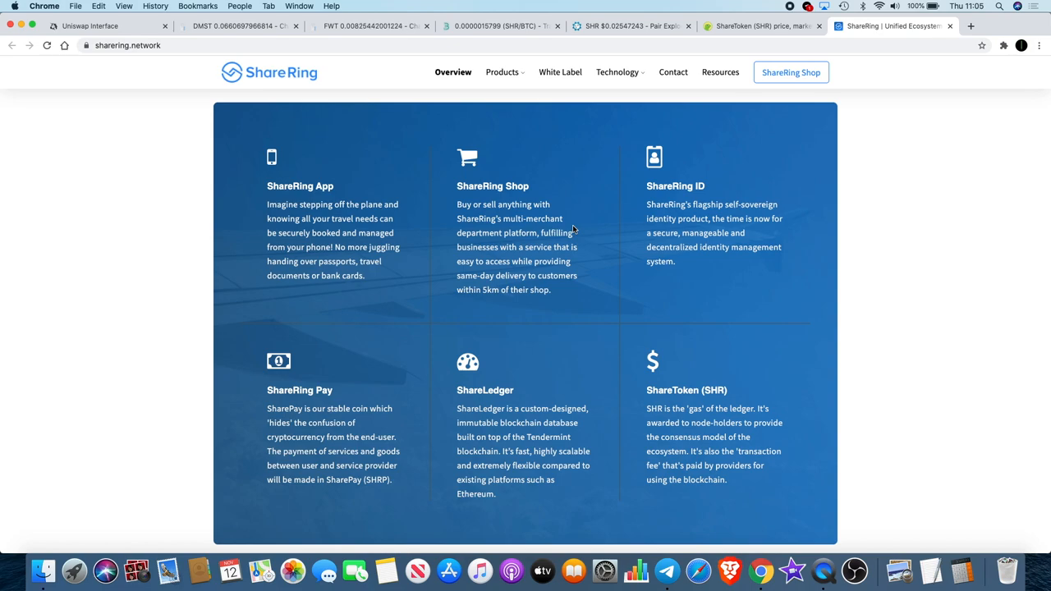
scroll(down, 3)
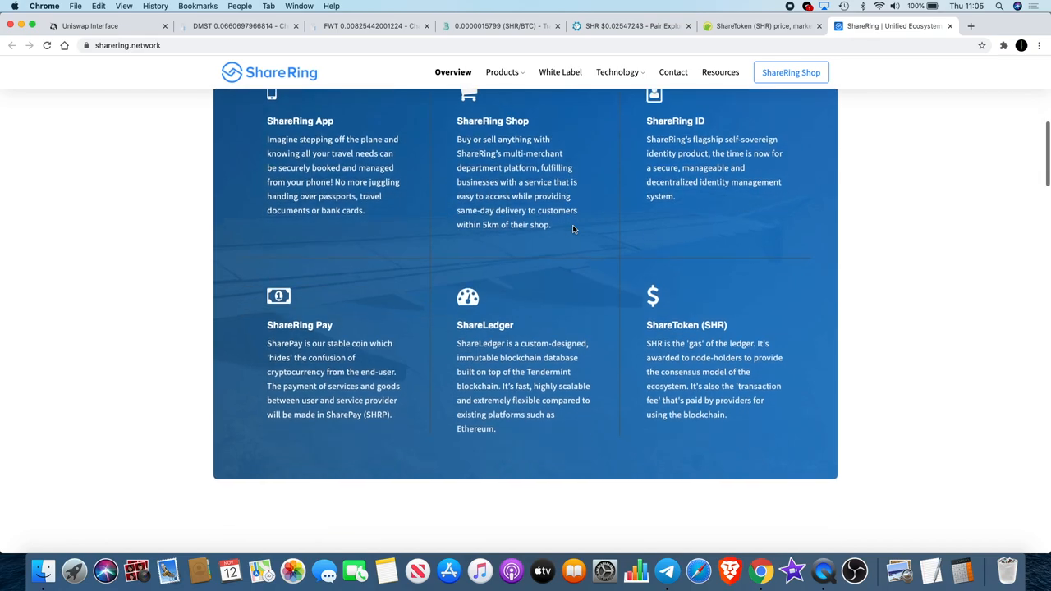
scroll(down, 3)
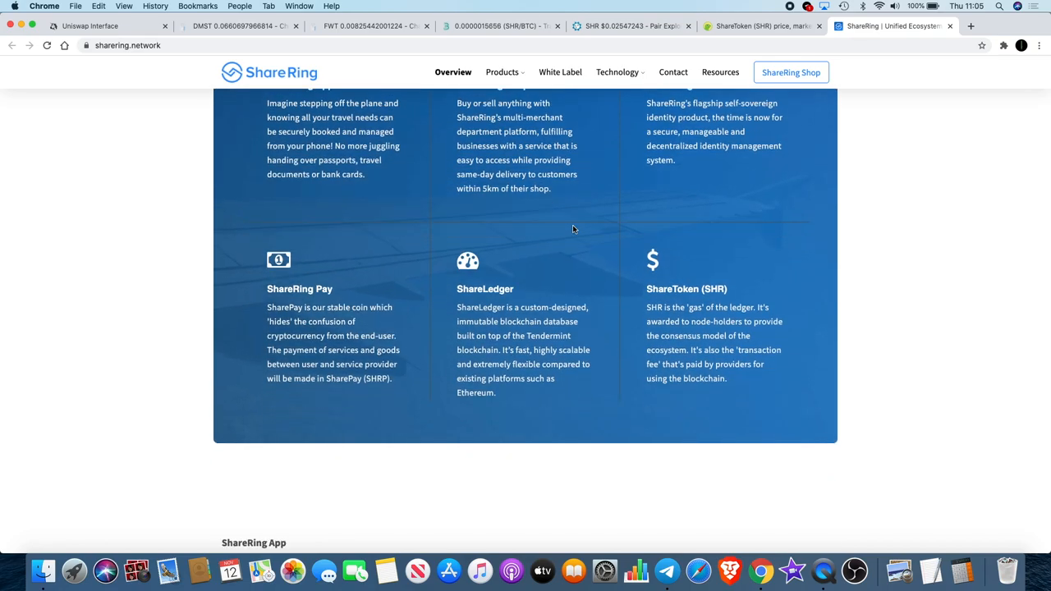
scroll(down, 3)
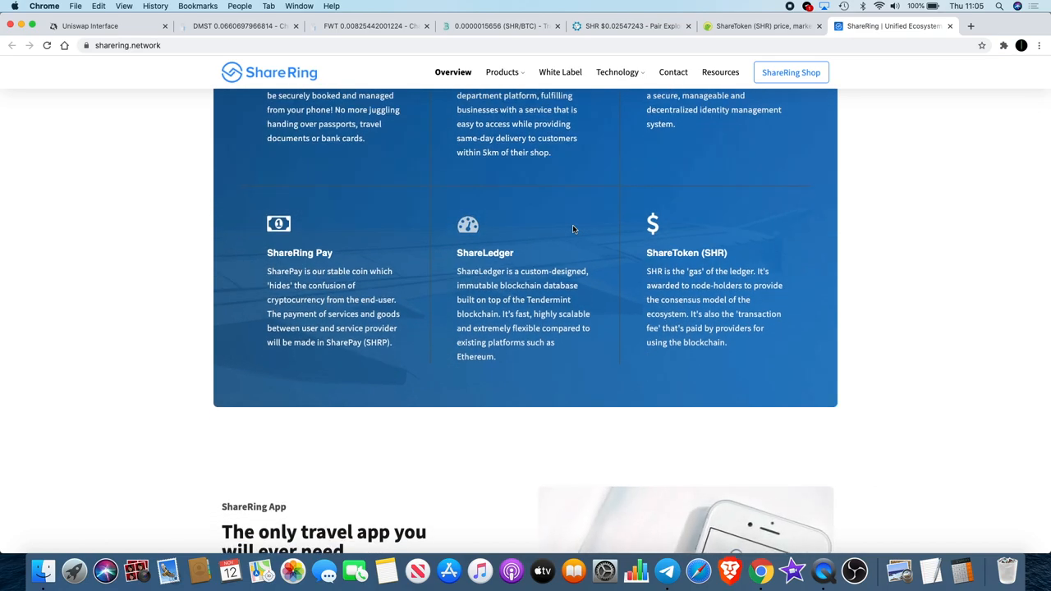
scroll(down, 3)
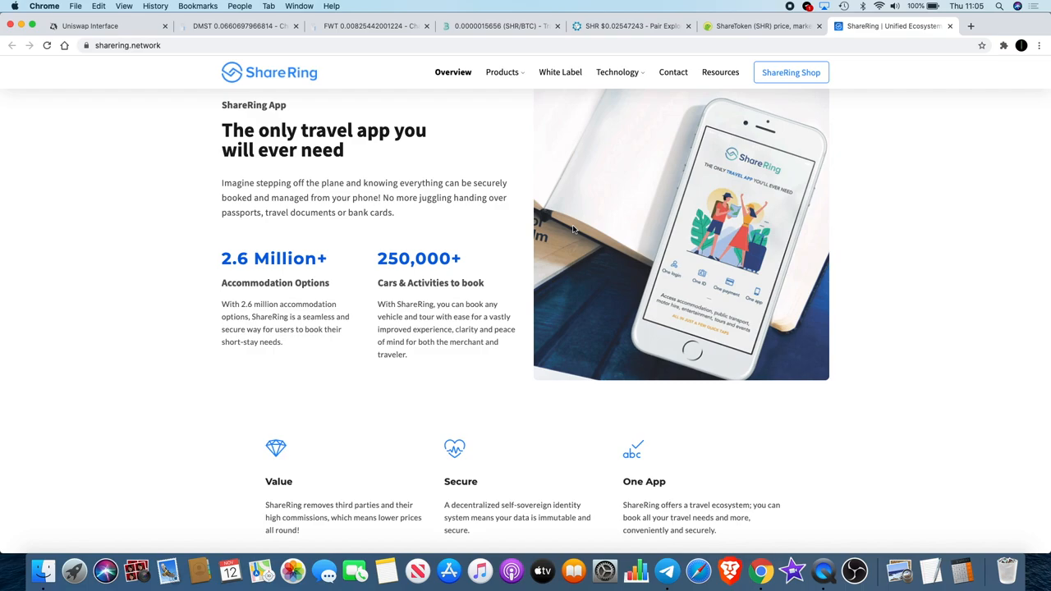
scroll(down, 3)
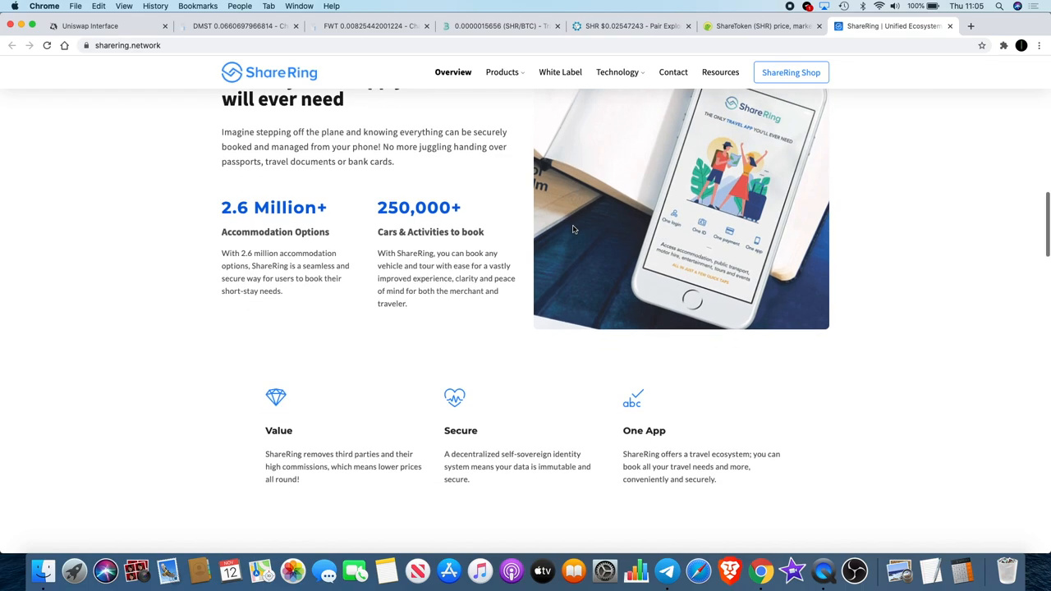
scroll(down, 3)
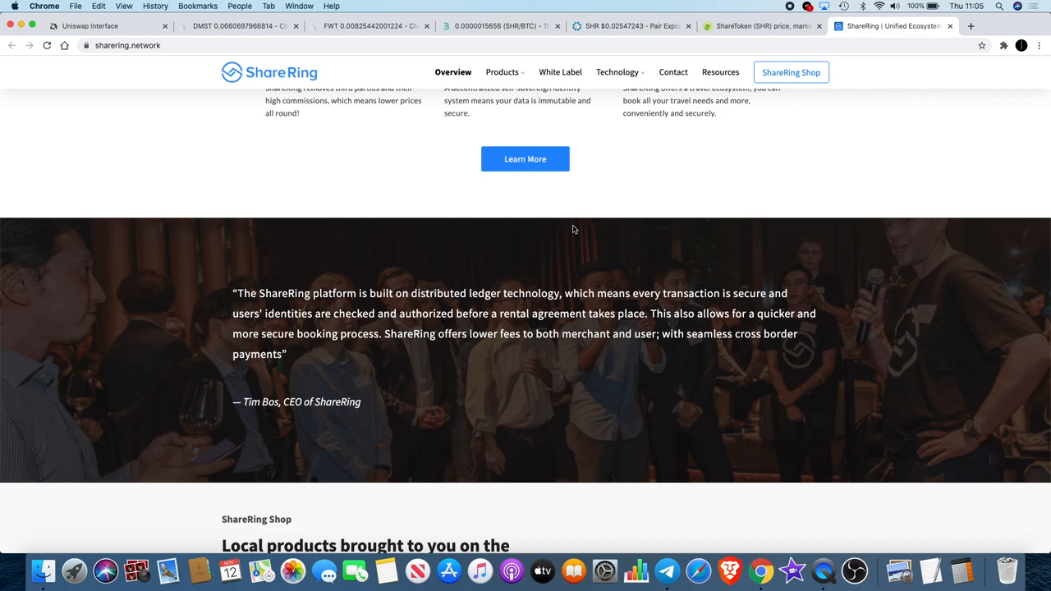
scroll(down, 3)
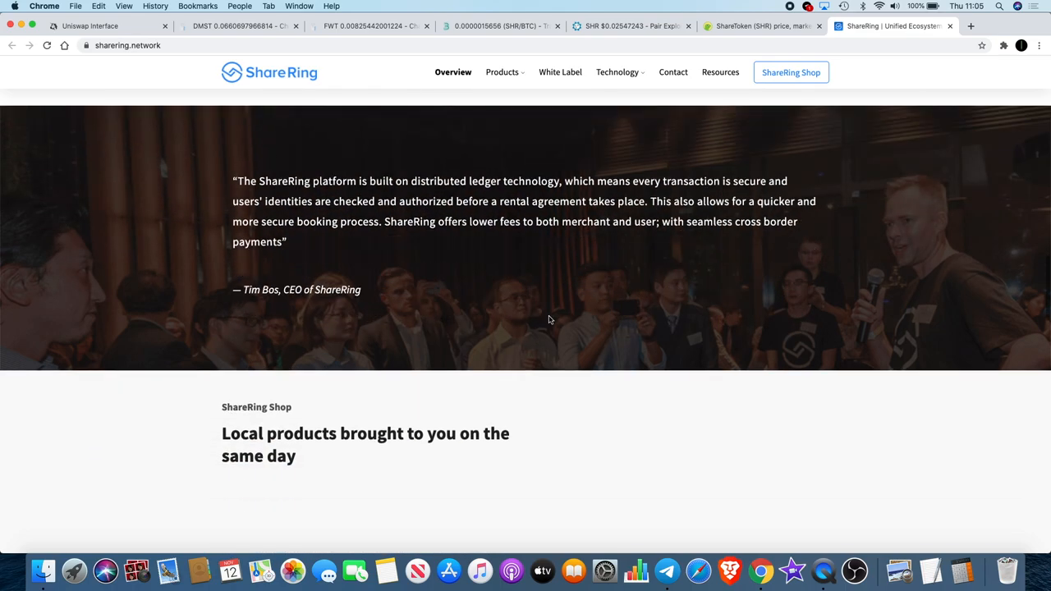
scroll(down, 3)
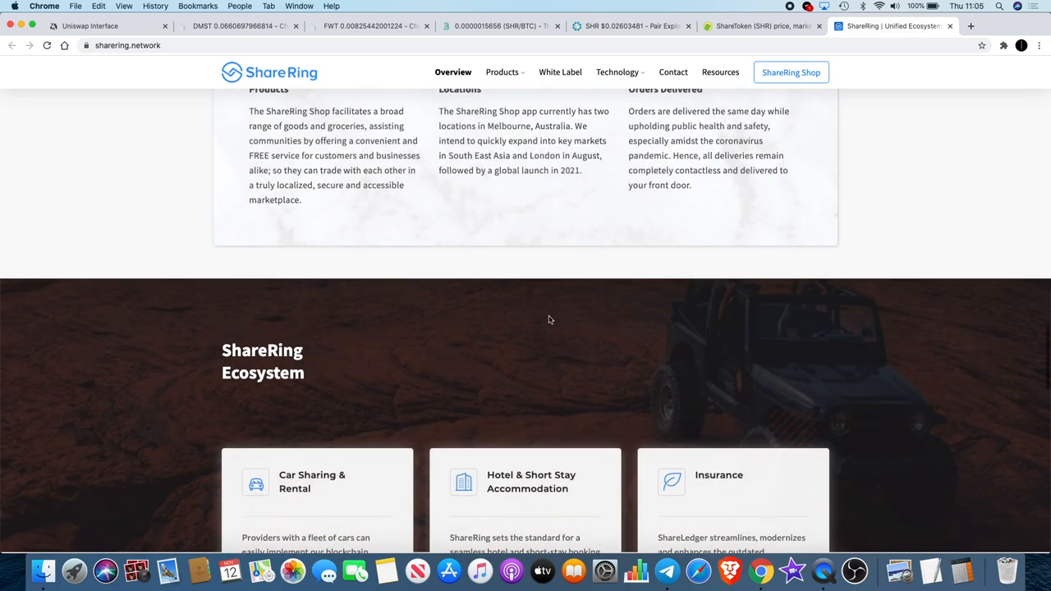
scroll(up, 3)
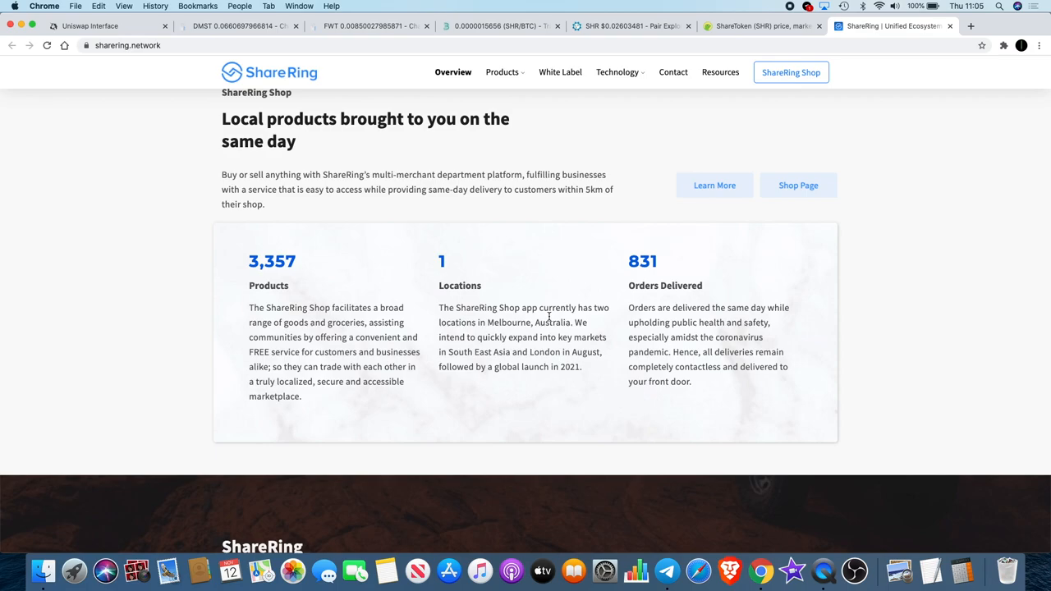
scroll(down, 3)
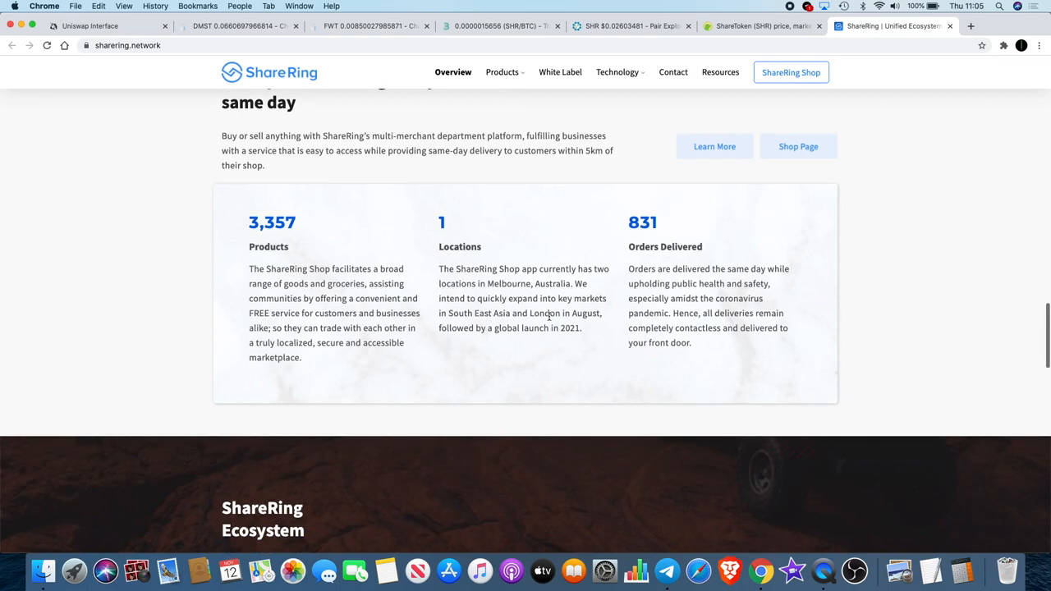
scroll(down, 3)
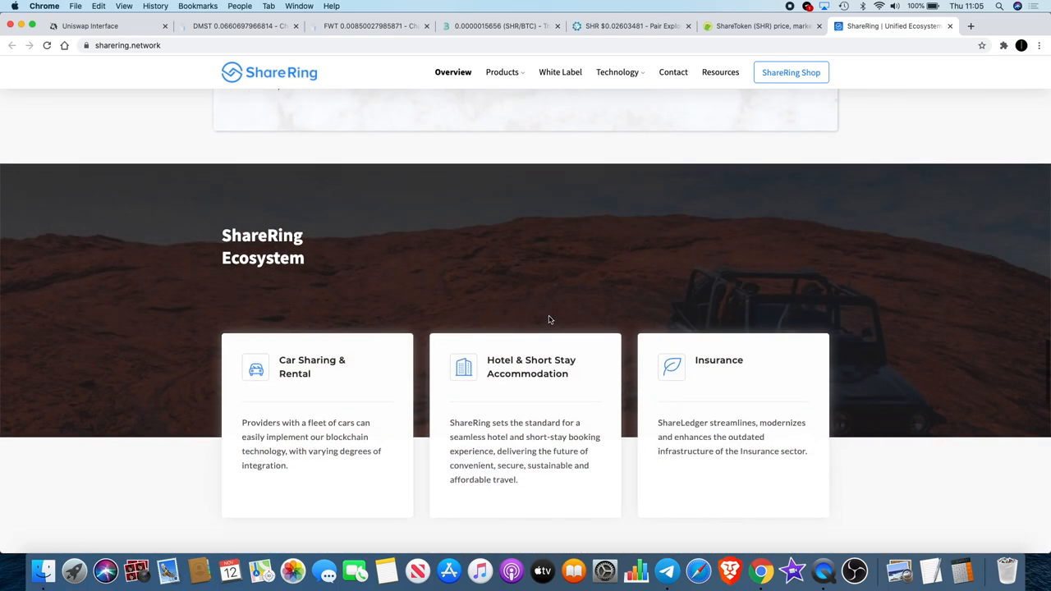
scroll(down, 3)
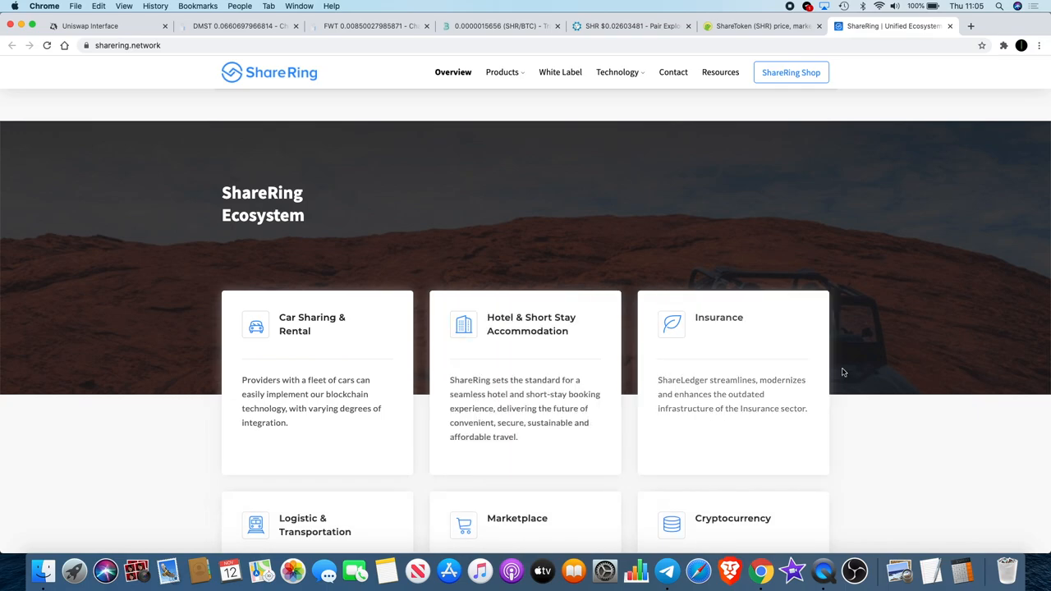
scroll(down, 3)
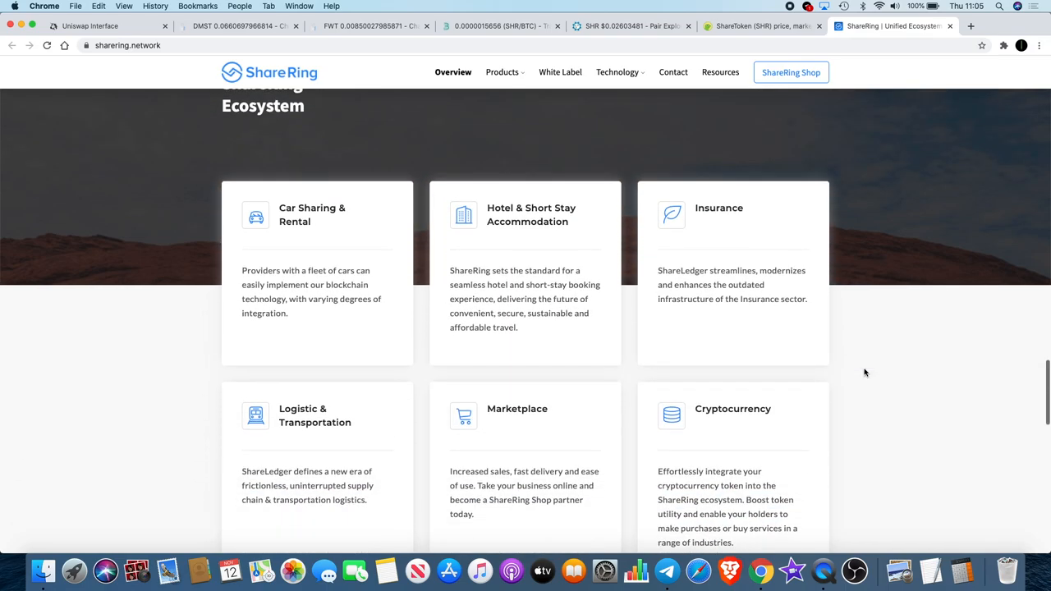
mouse_move(525, 271)
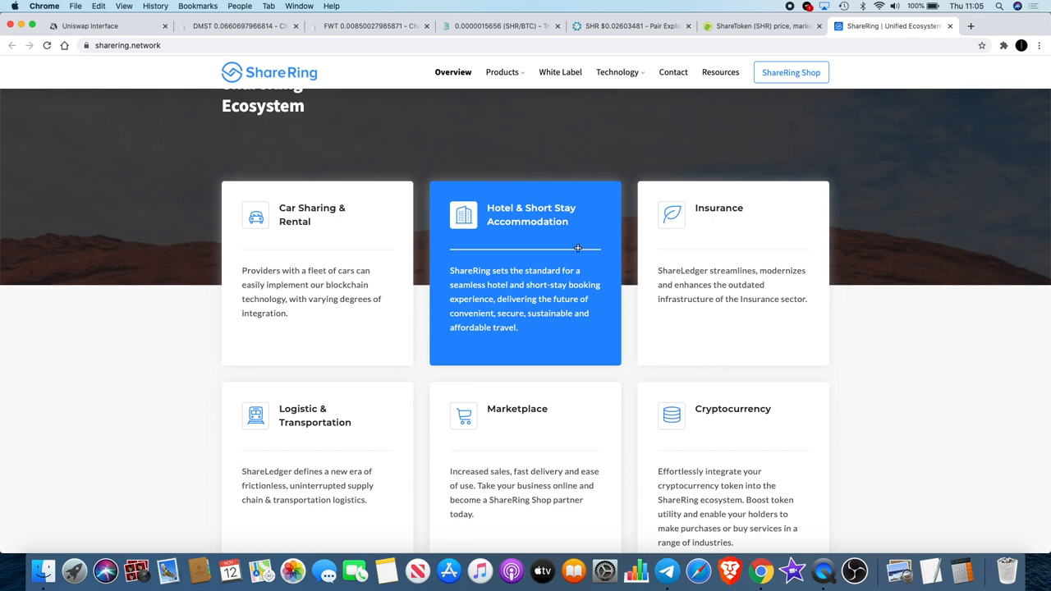
mouse_move(613, 266)
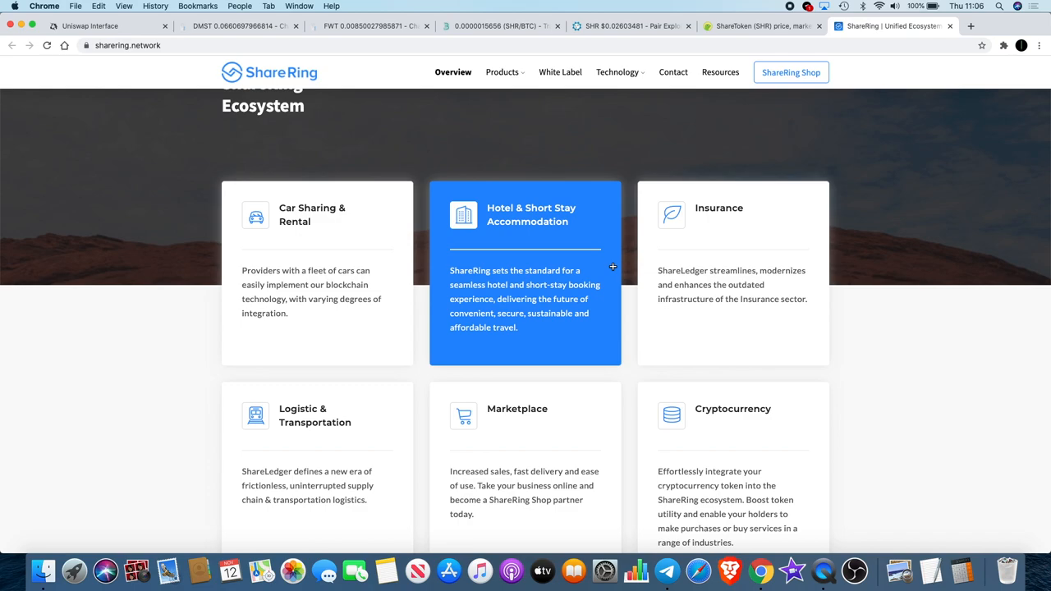
mouse_move(706, 94)
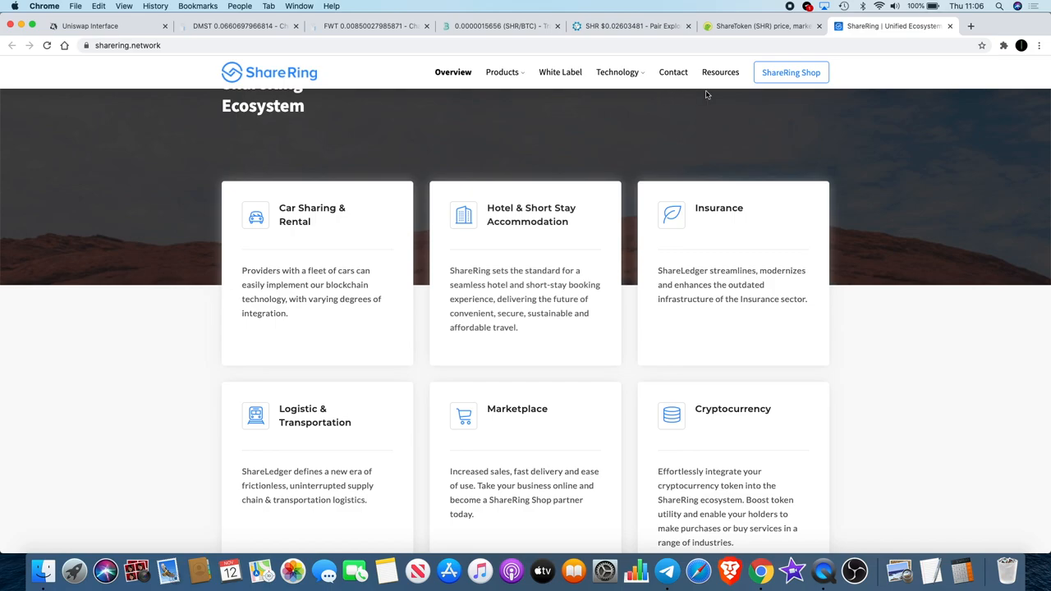
scroll(down, 3)
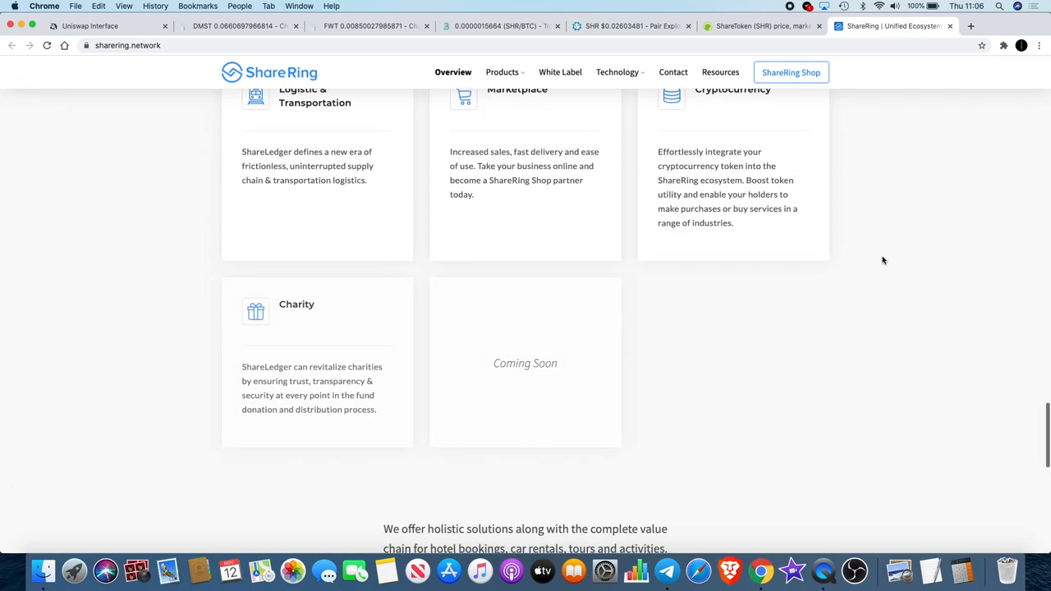
scroll(down, 3)
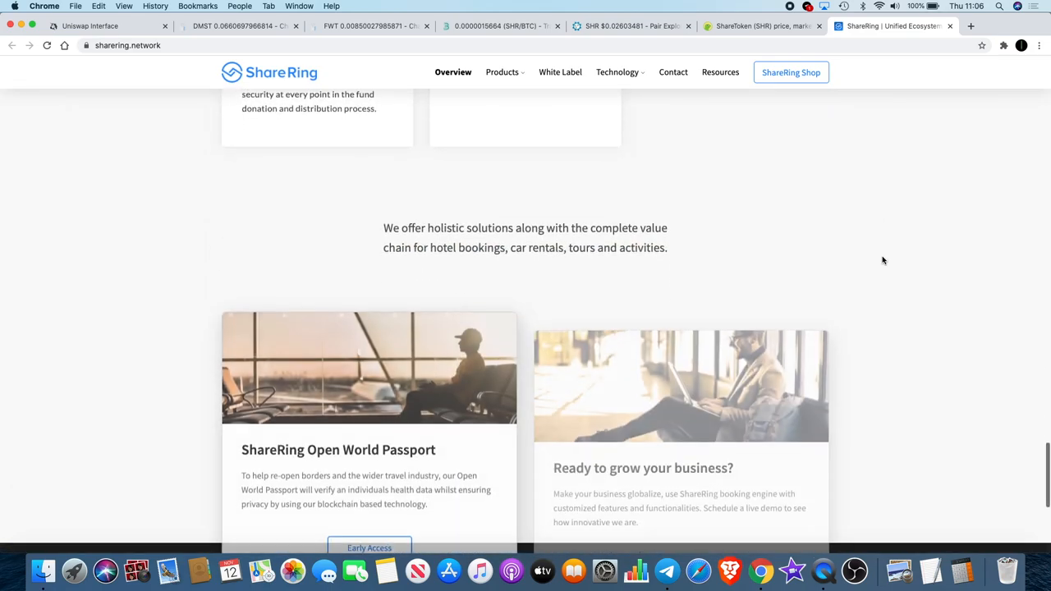
scroll(down, 3)
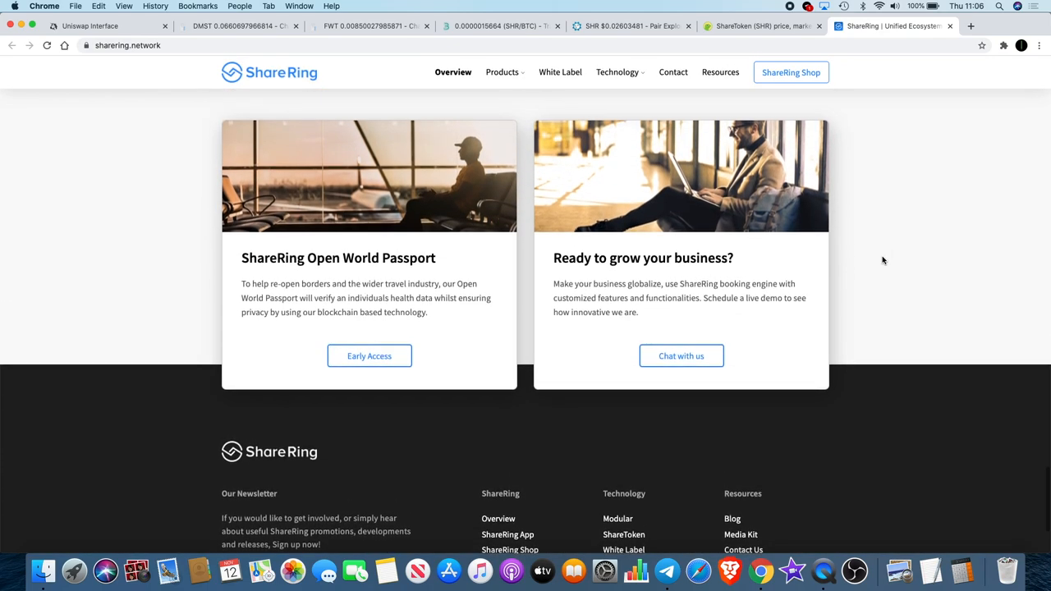
scroll(up, 3)
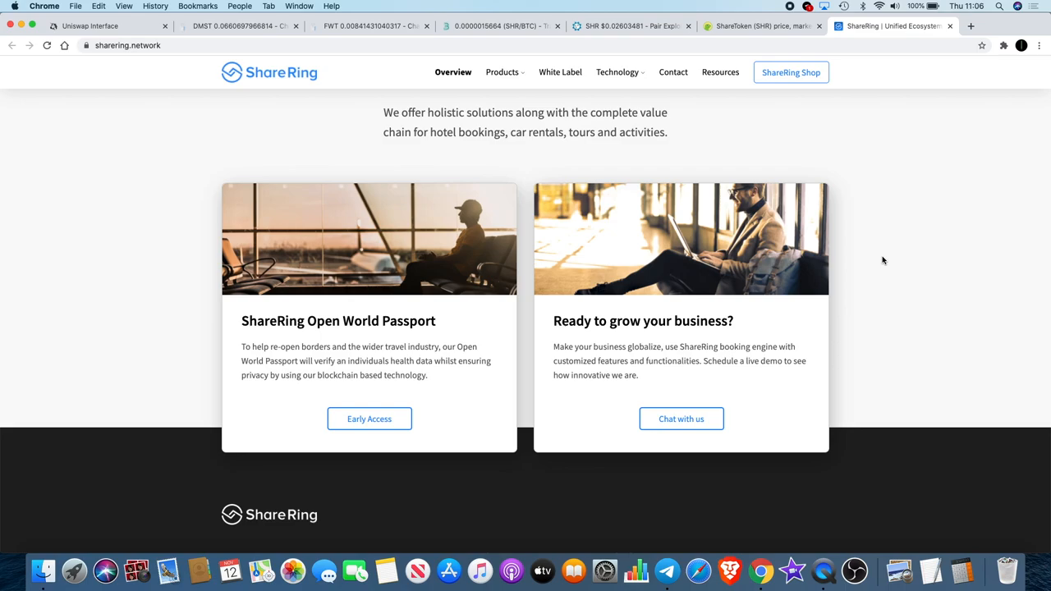
scroll(up, 3)
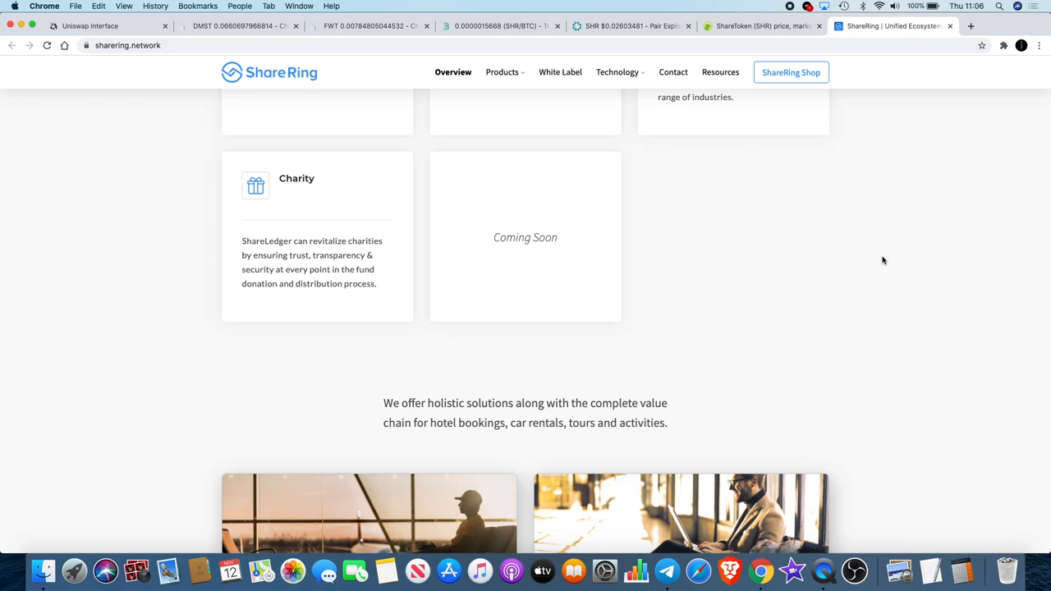
scroll(down, 3)
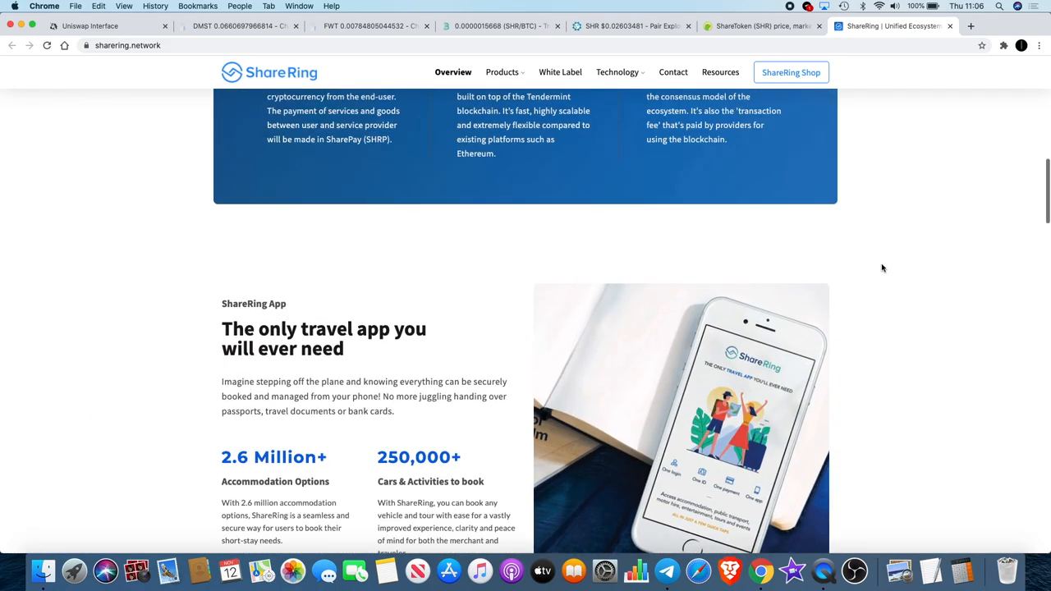
scroll(up, 3)
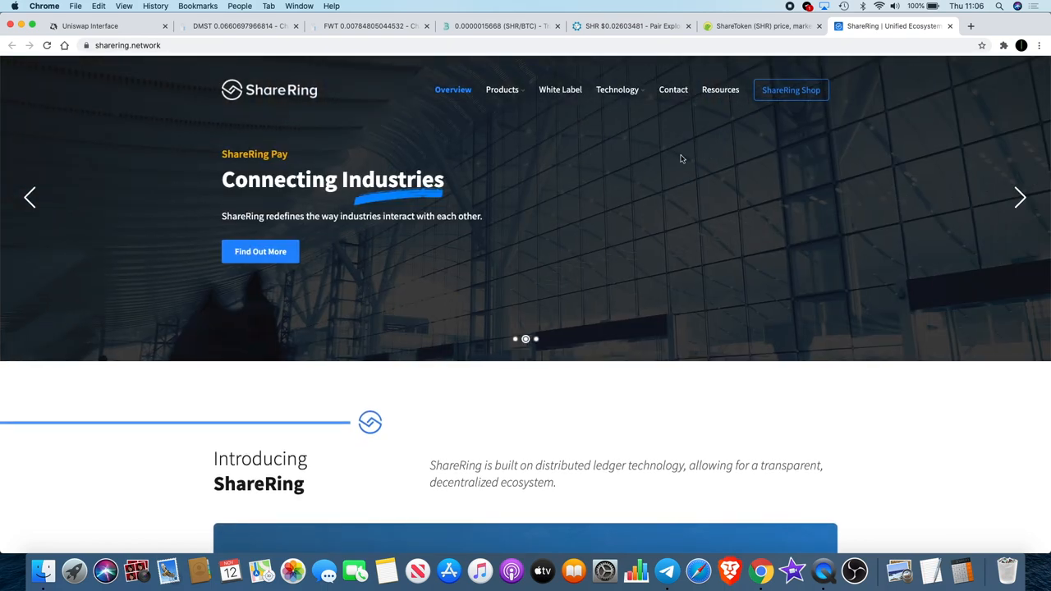
mouse_move(687, 149)
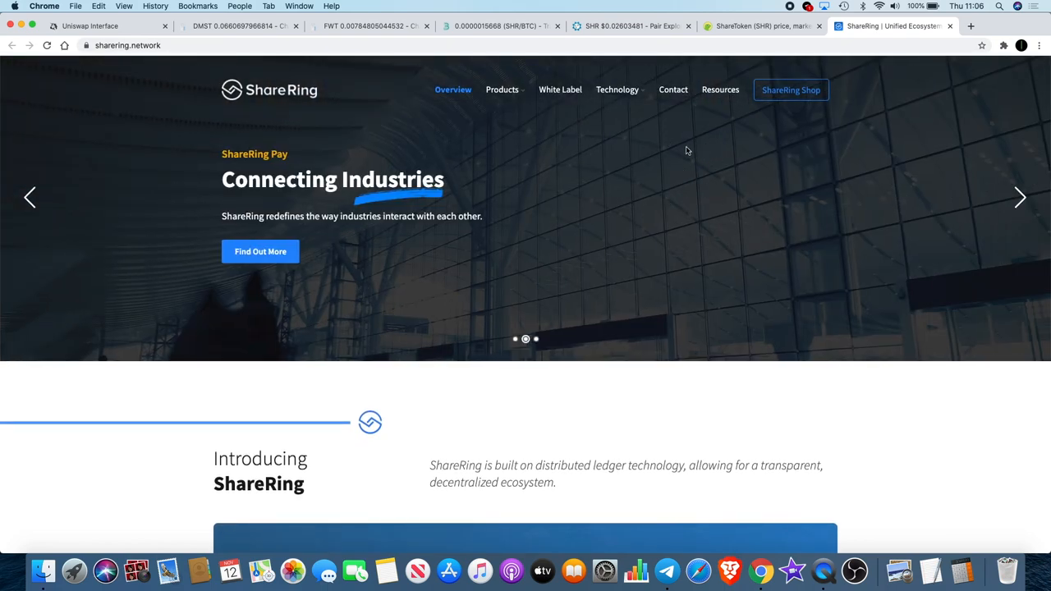
mouse_move(859, 209)
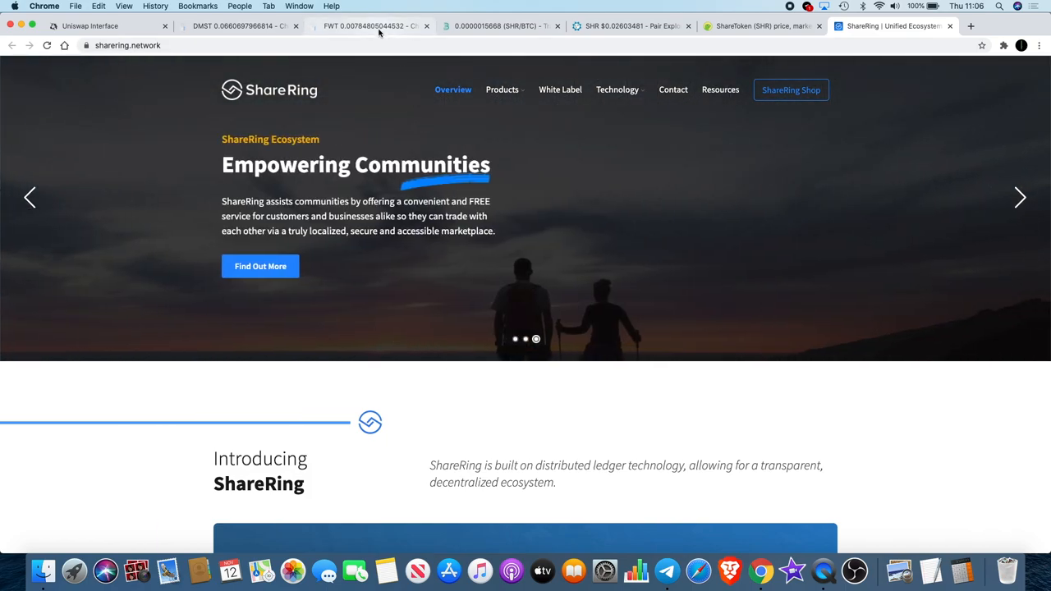
Return to the FWT/Uniswap hourly chart, with price pulling back below the rising trendline.
click(370, 25)
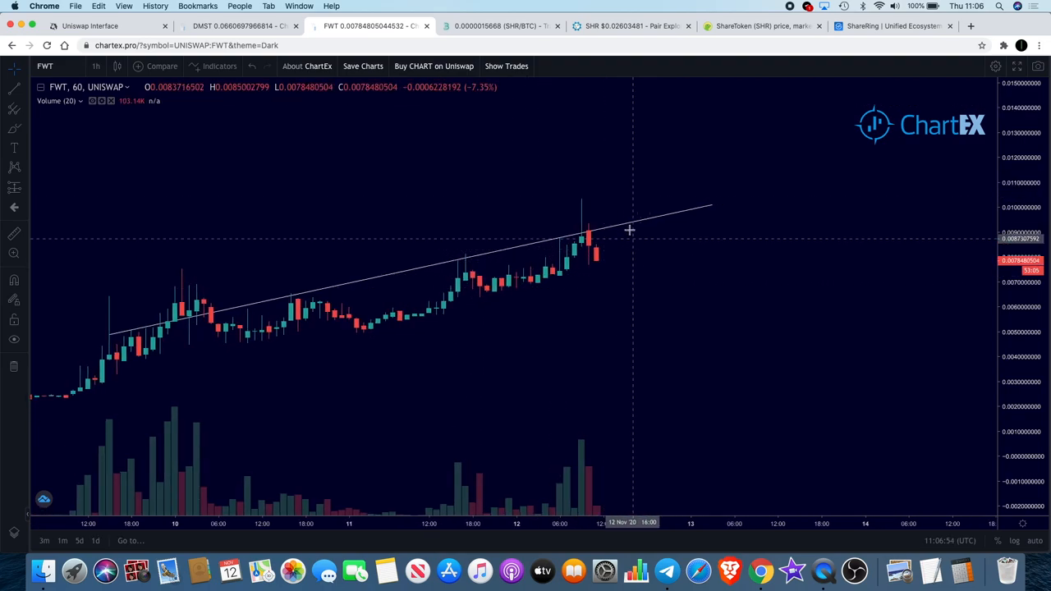
mouse_move(597, 261)
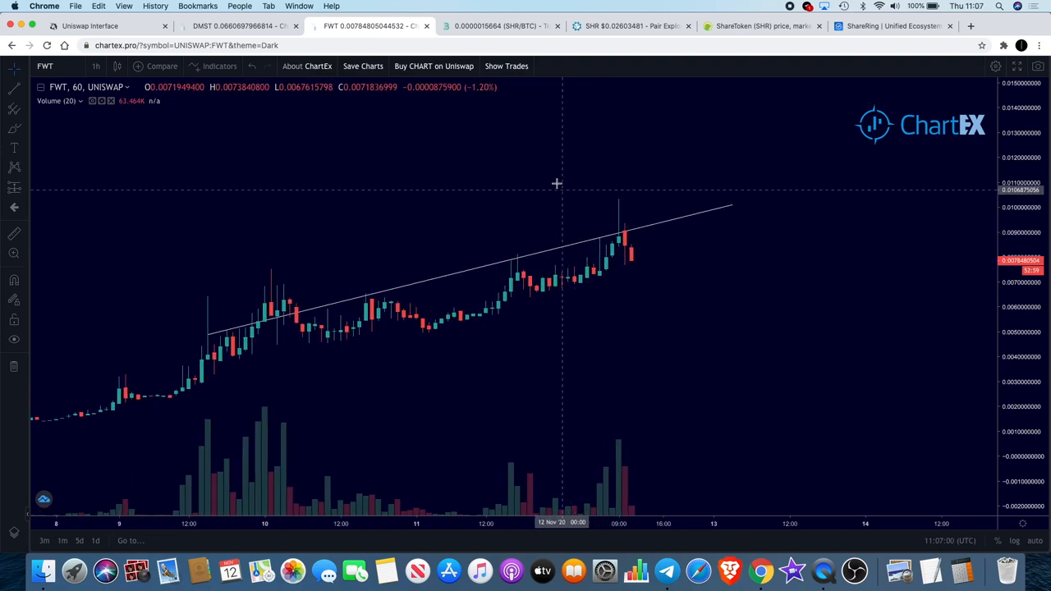
mouse_move(657, 256)
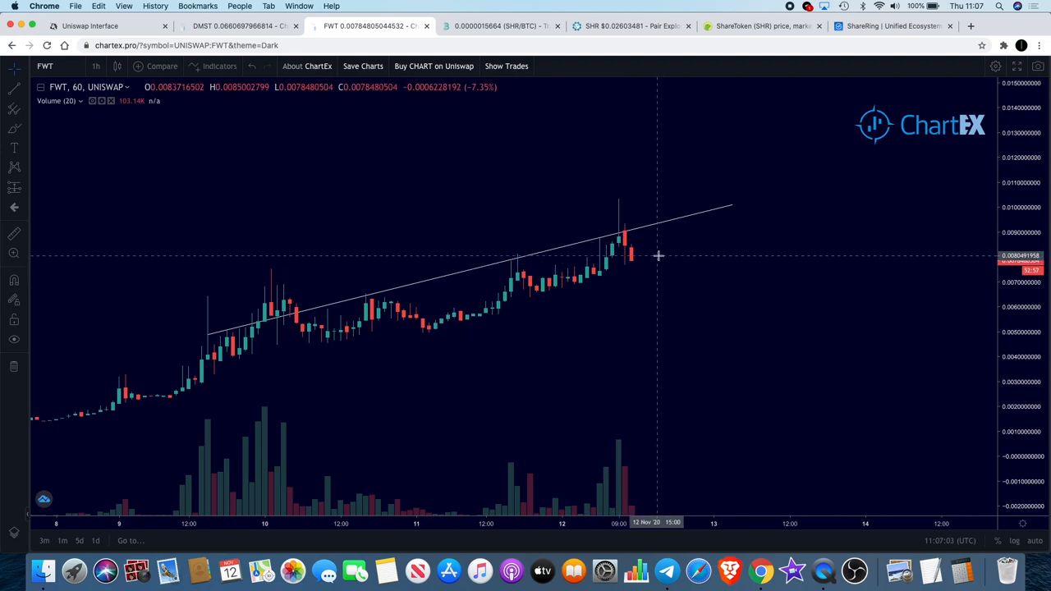
mouse_move(667, 273)
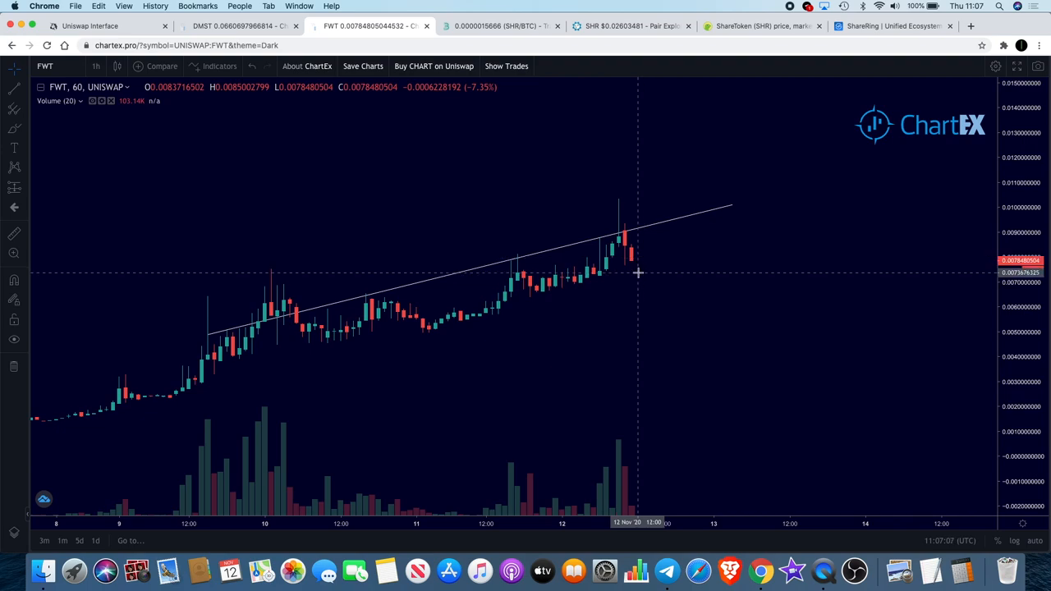
mouse_move(643, 253)
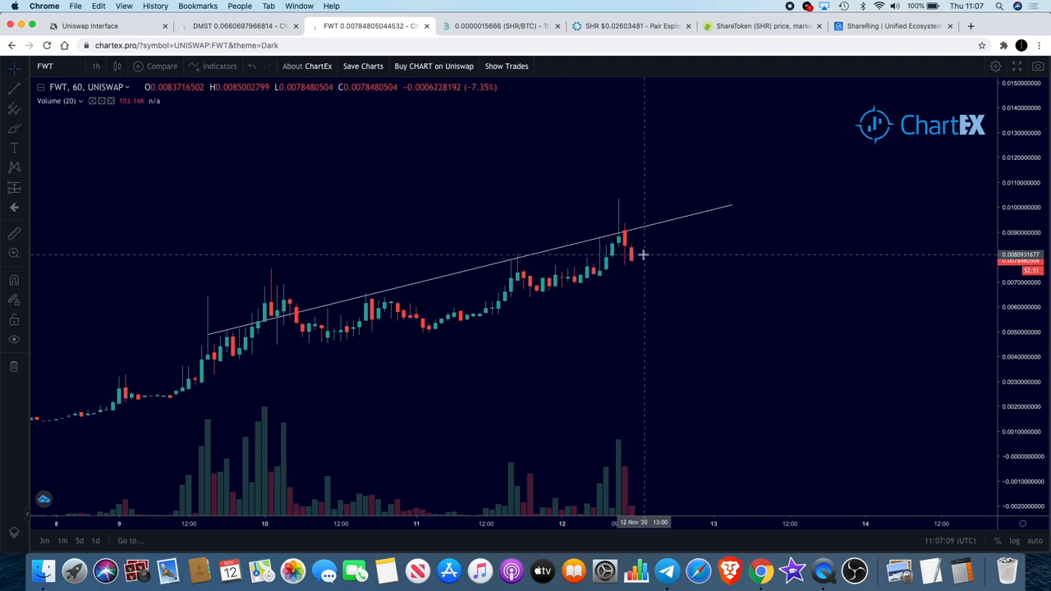
mouse_move(641, 263)
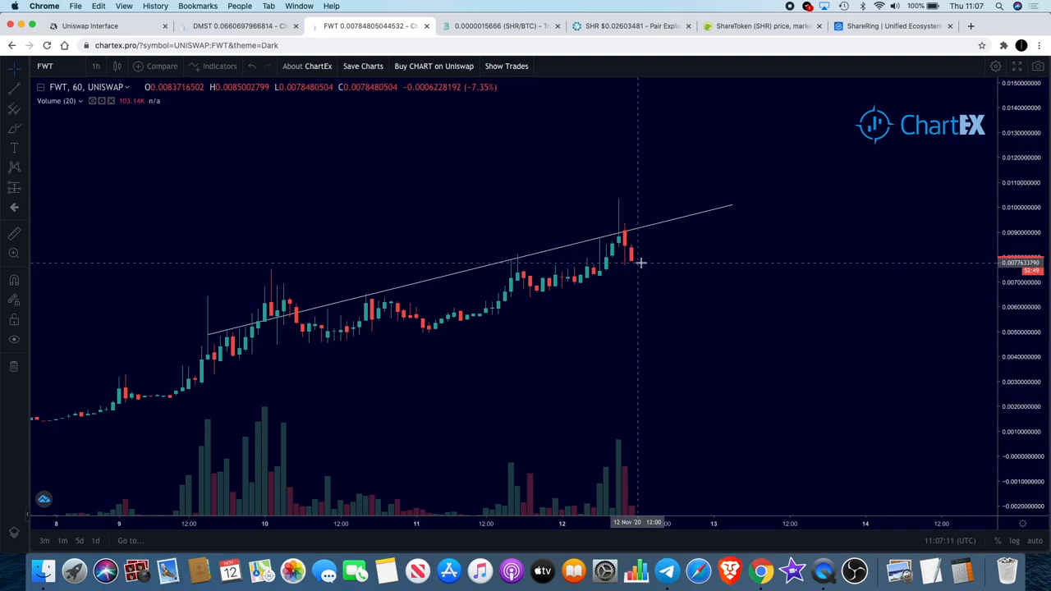